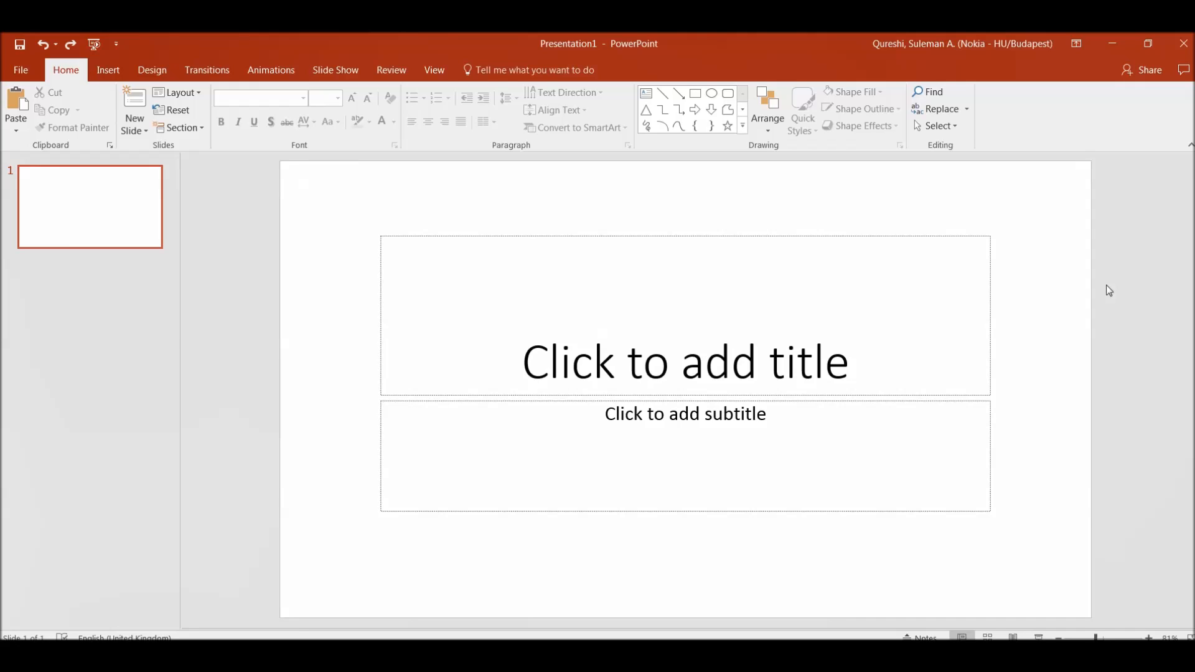
# Type 'A B C D E F' into the slide's title placeholder.
pyautogui.click(685, 361)
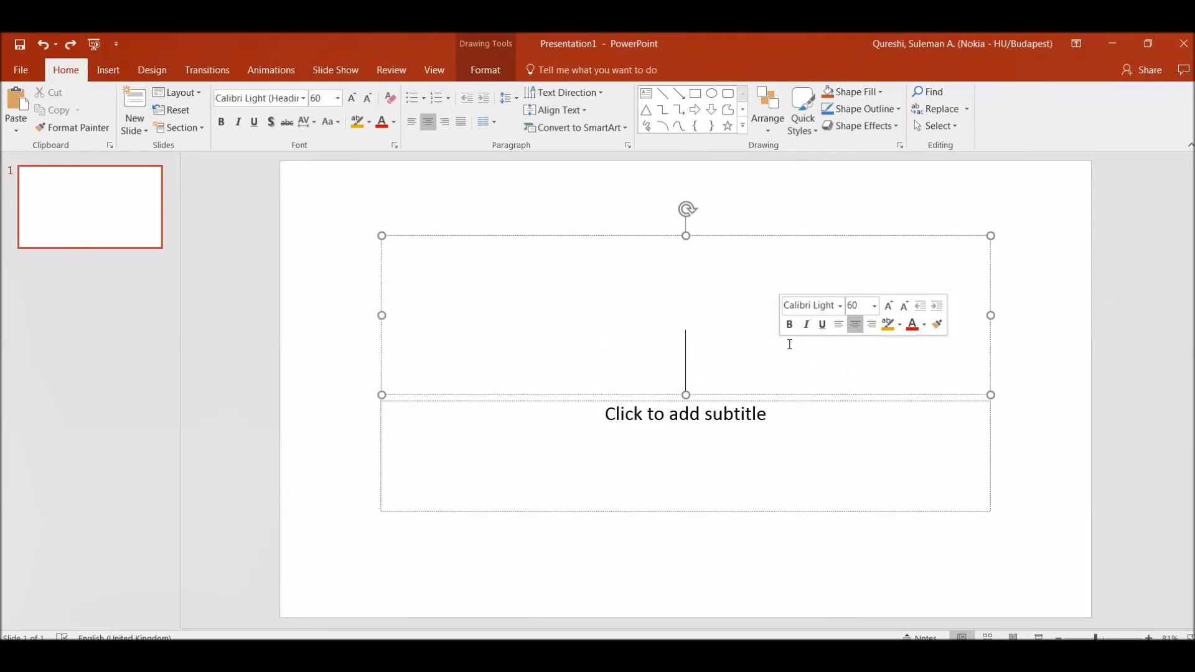
pyautogui.write('A B C D E')
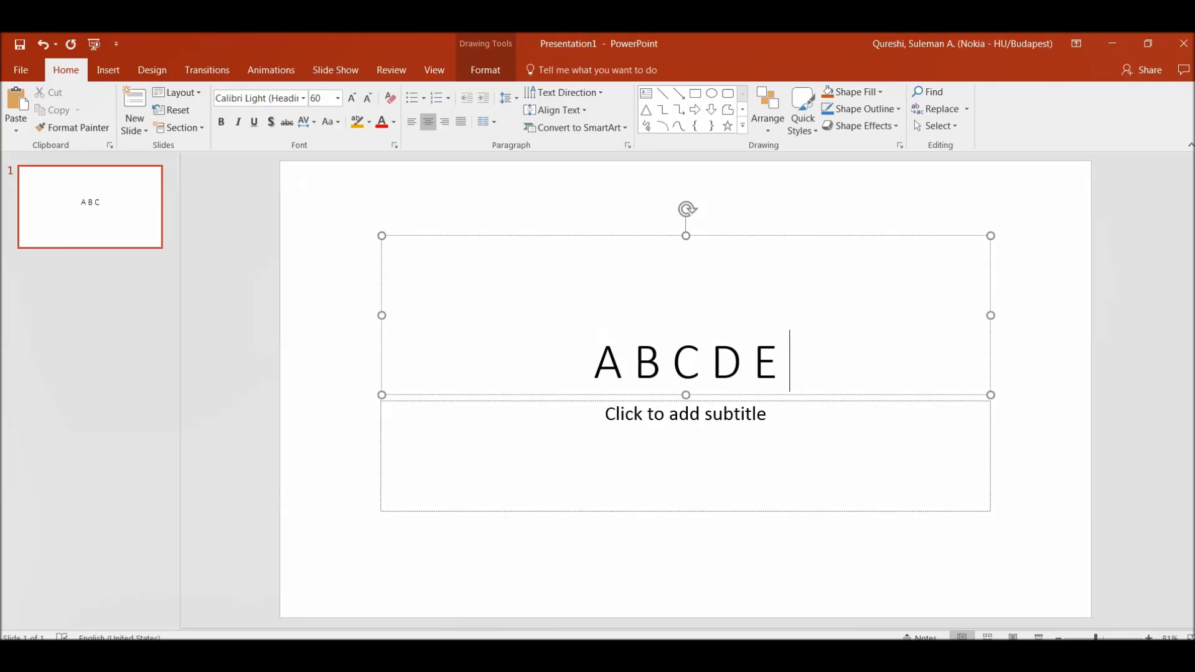
pyautogui.write('F')
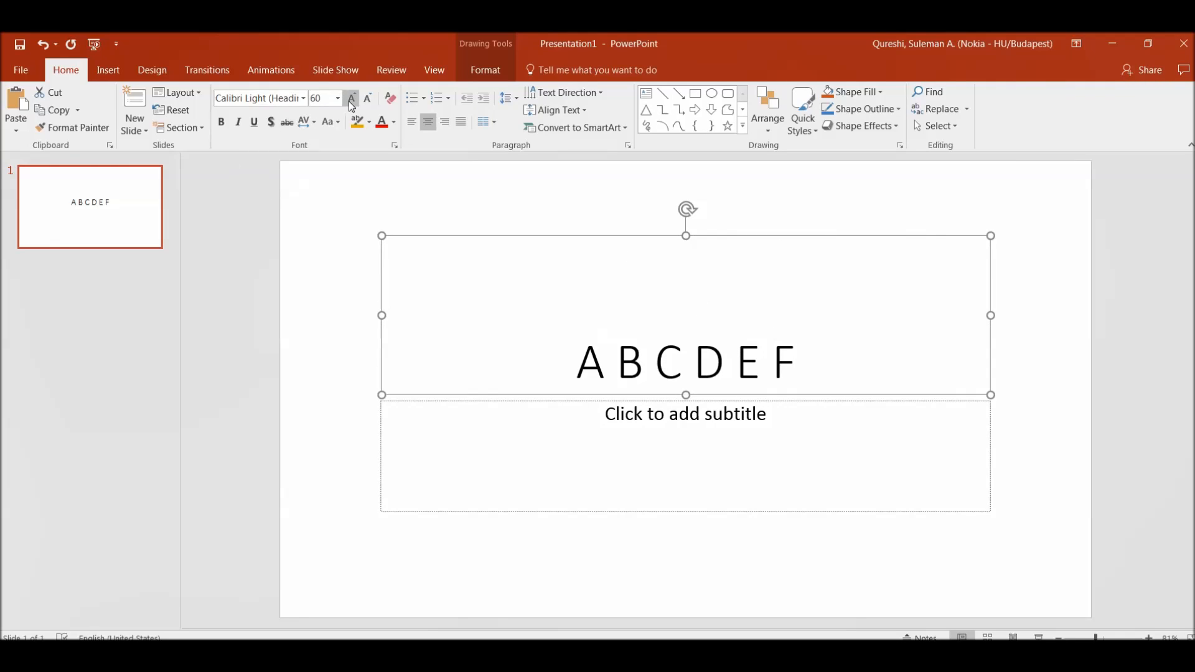
# Format the title in Aharoni size 115, light blue, with a text shadow.
pyautogui.click(350, 99)
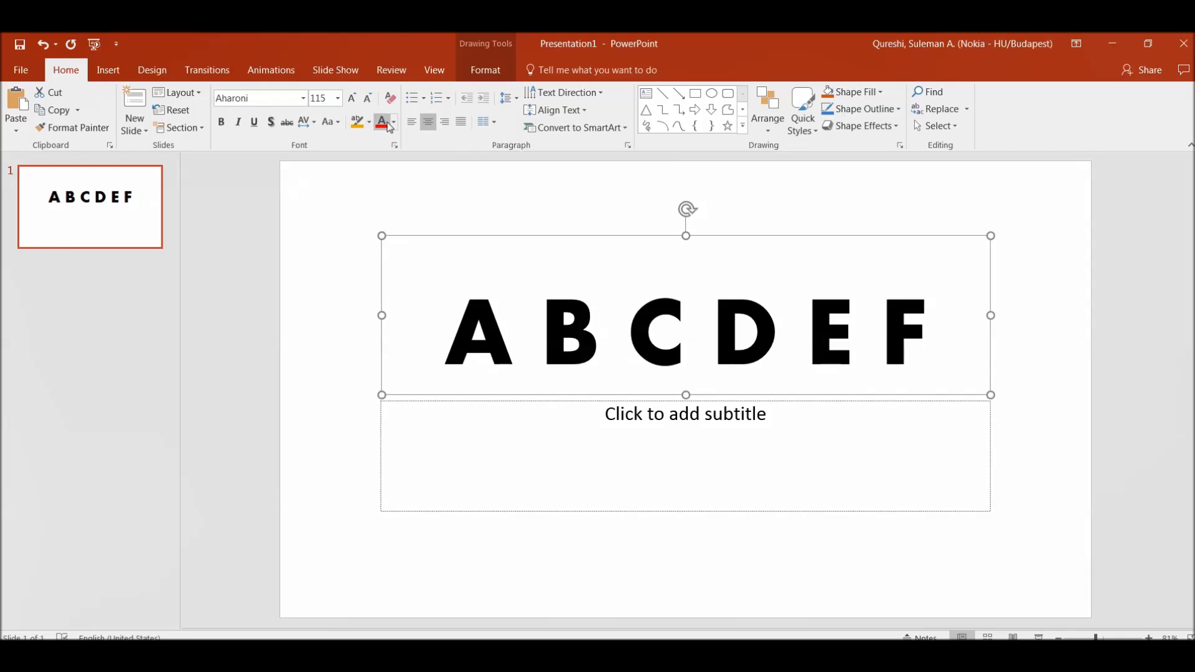
pyautogui.click(394, 122)
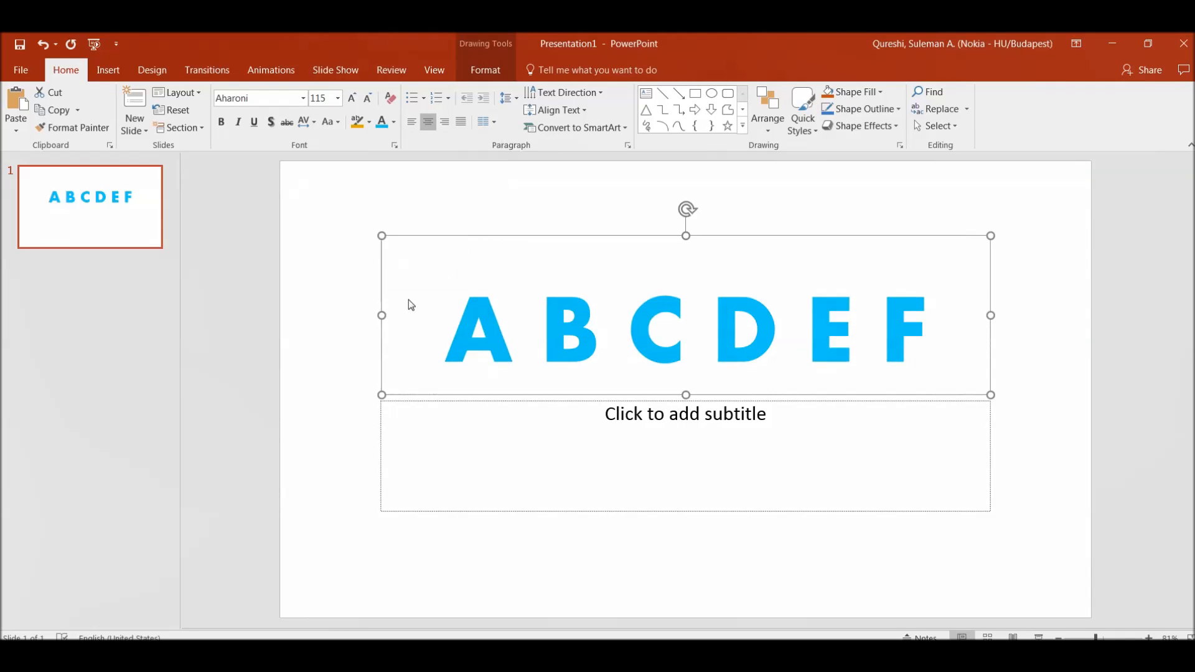
pyautogui.click(271, 122)
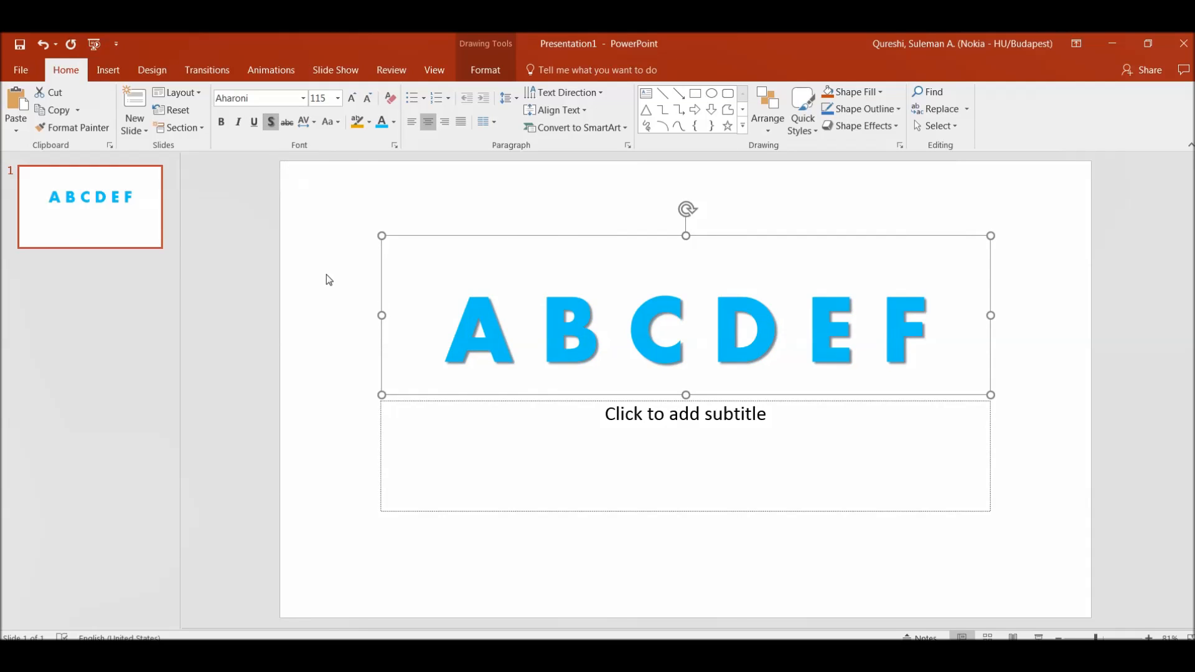
pyautogui.moveTo(420, 244)
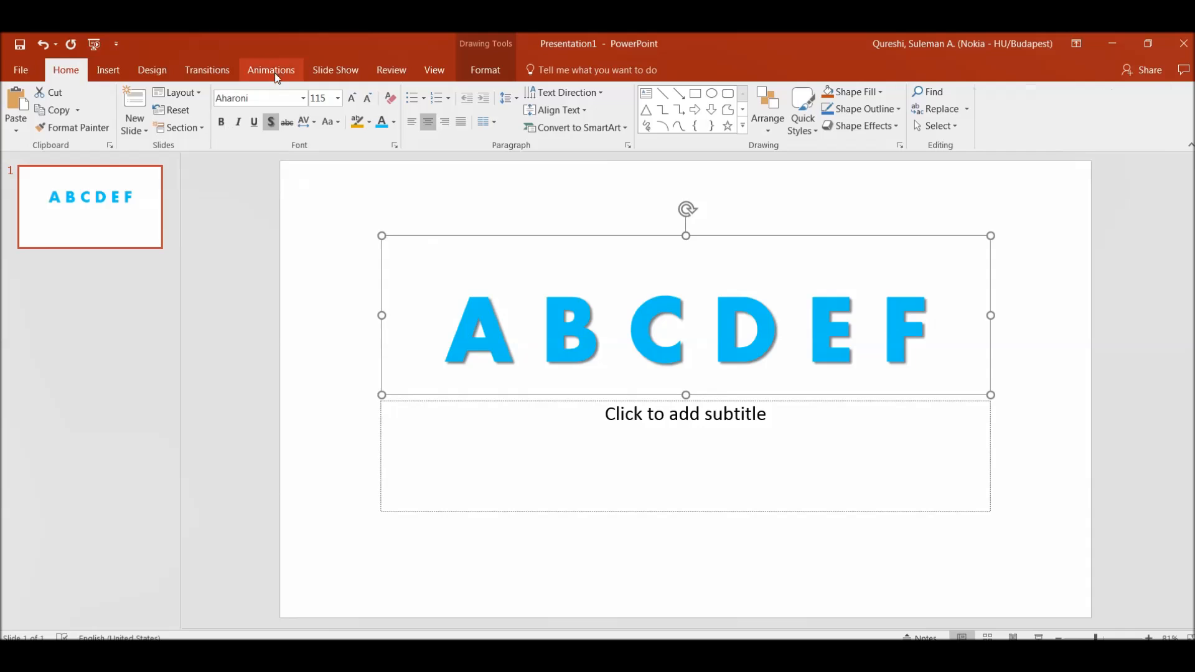
# Give the title a Grow & Turn entrance animation and show the Animation Pane.
pyautogui.click(271, 69)
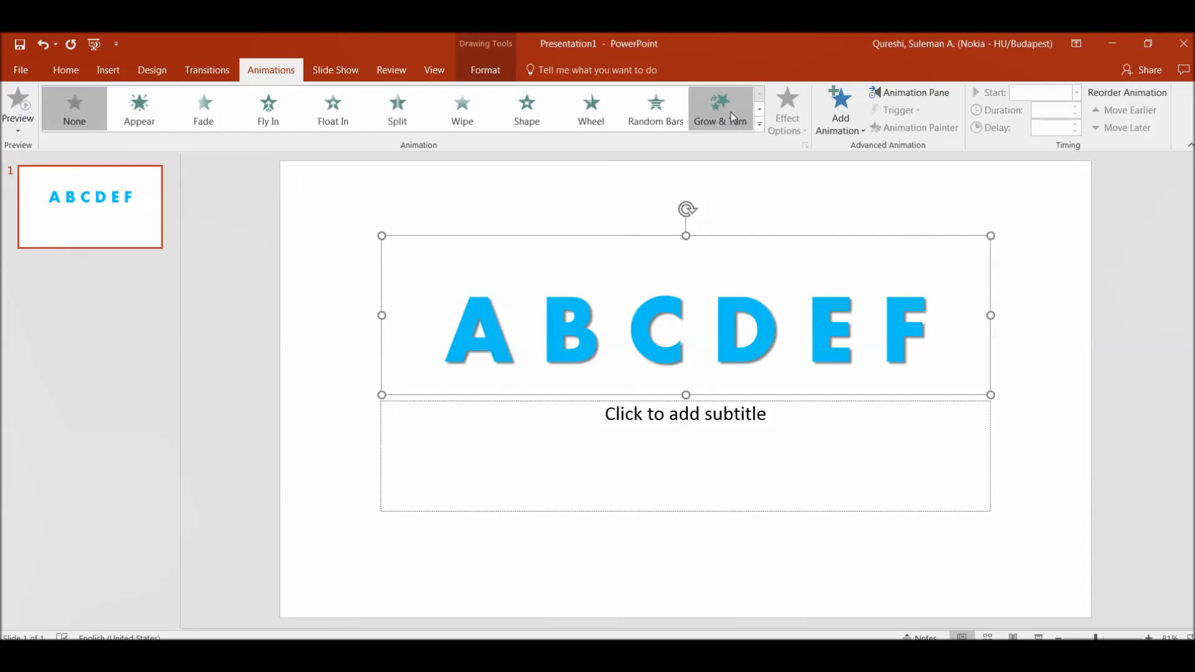
pyautogui.click(720, 108)
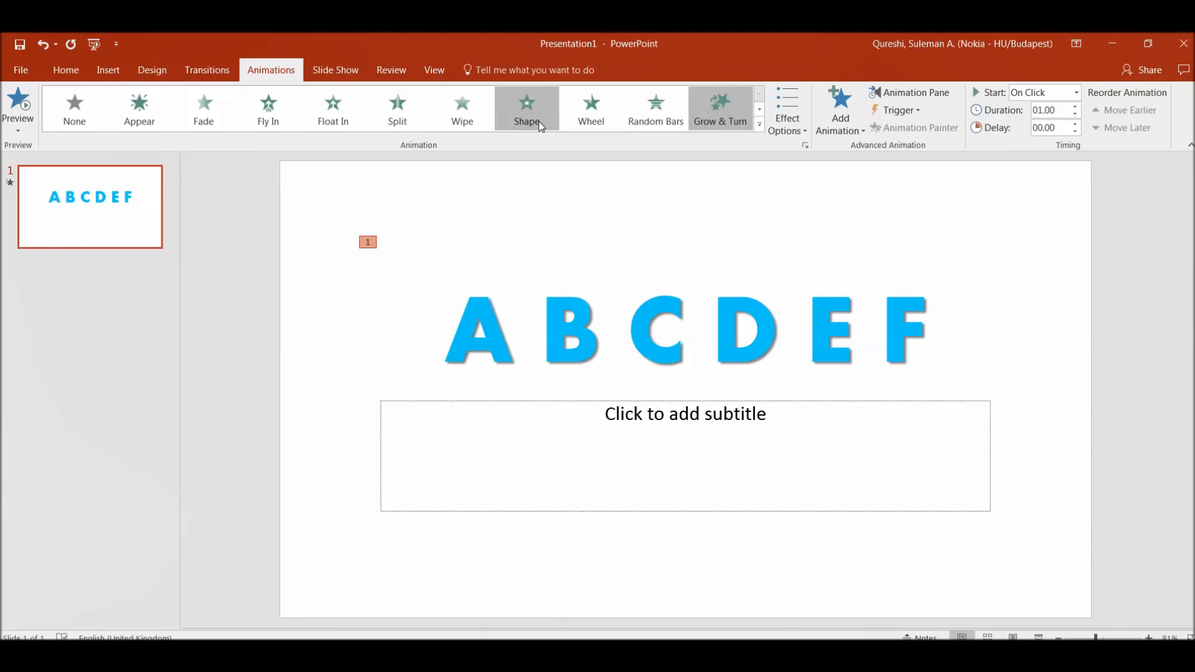
pyautogui.moveTo(719, 108)
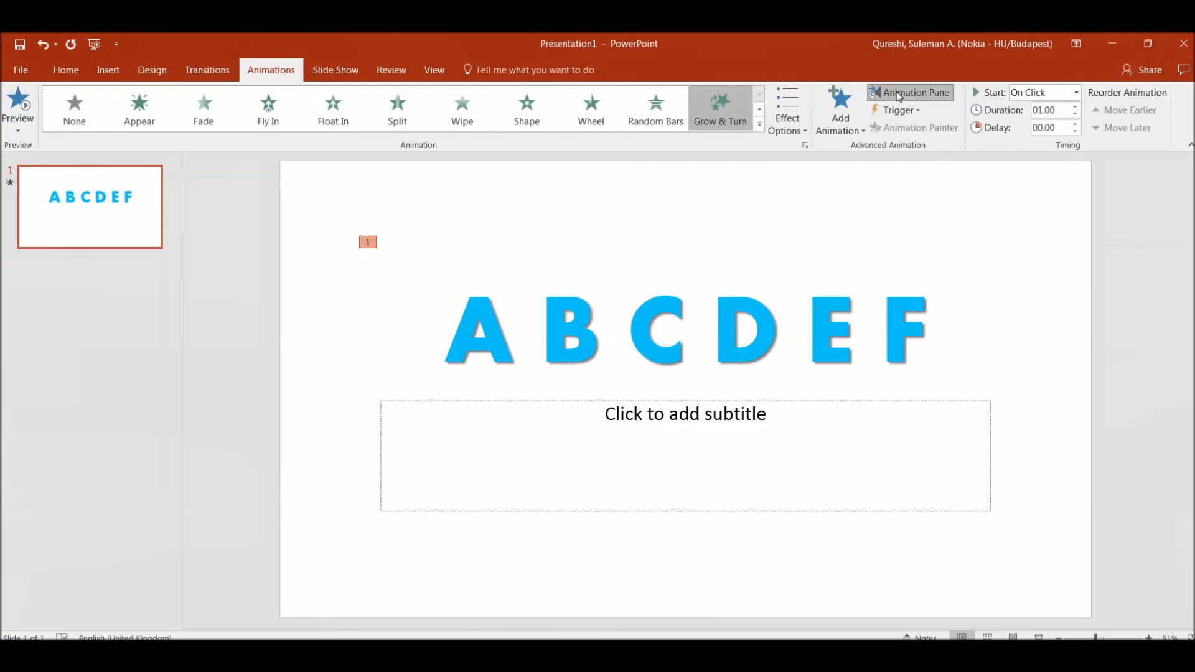
pyautogui.click(910, 92)
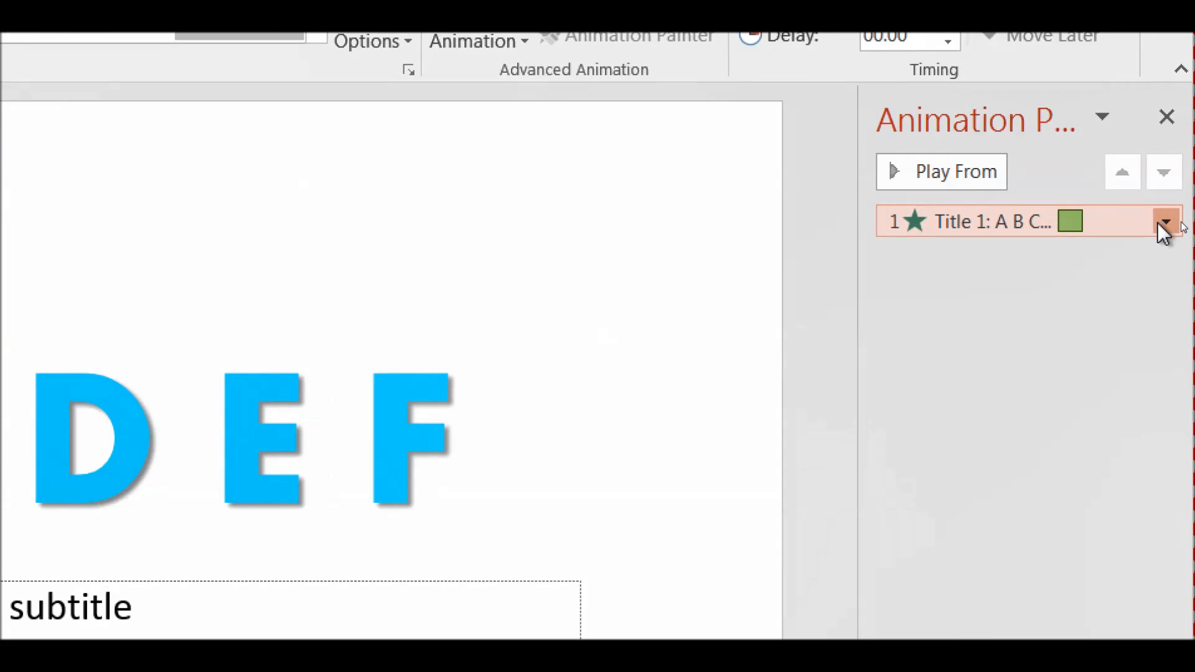
# Set the Grow & Turn effect options to animate text by letter with 50% delay.
pyautogui.click(1181, 221)
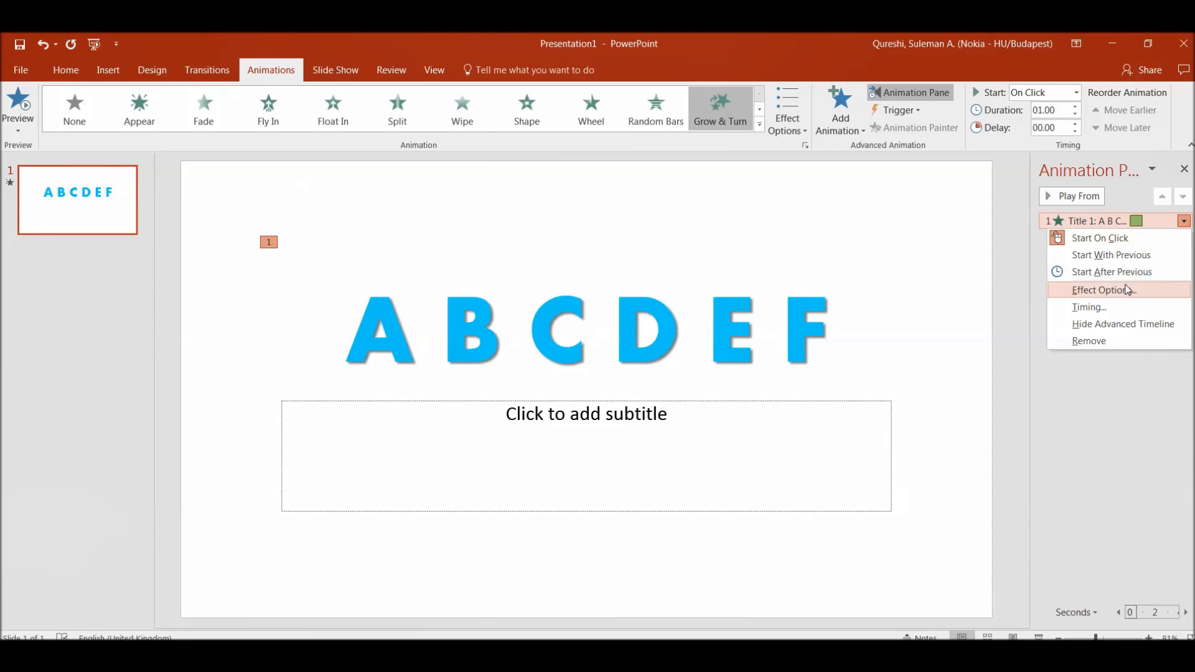
pyautogui.click(1103, 290)
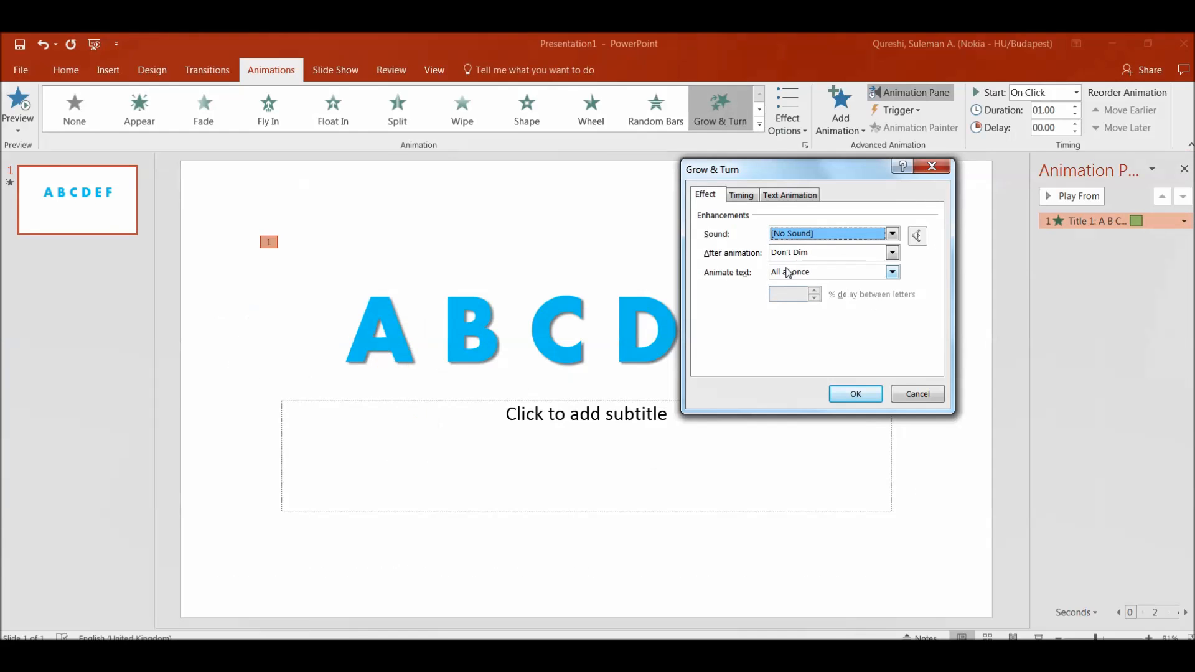
pyautogui.click(890, 272)
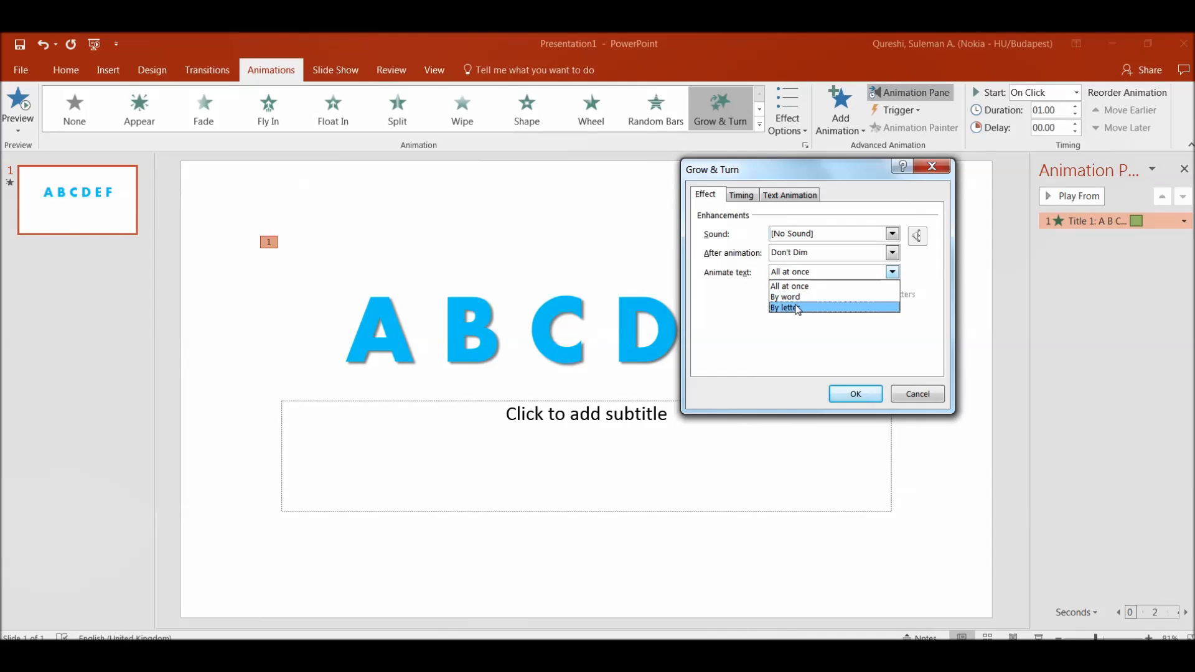
pyautogui.click(788, 308)
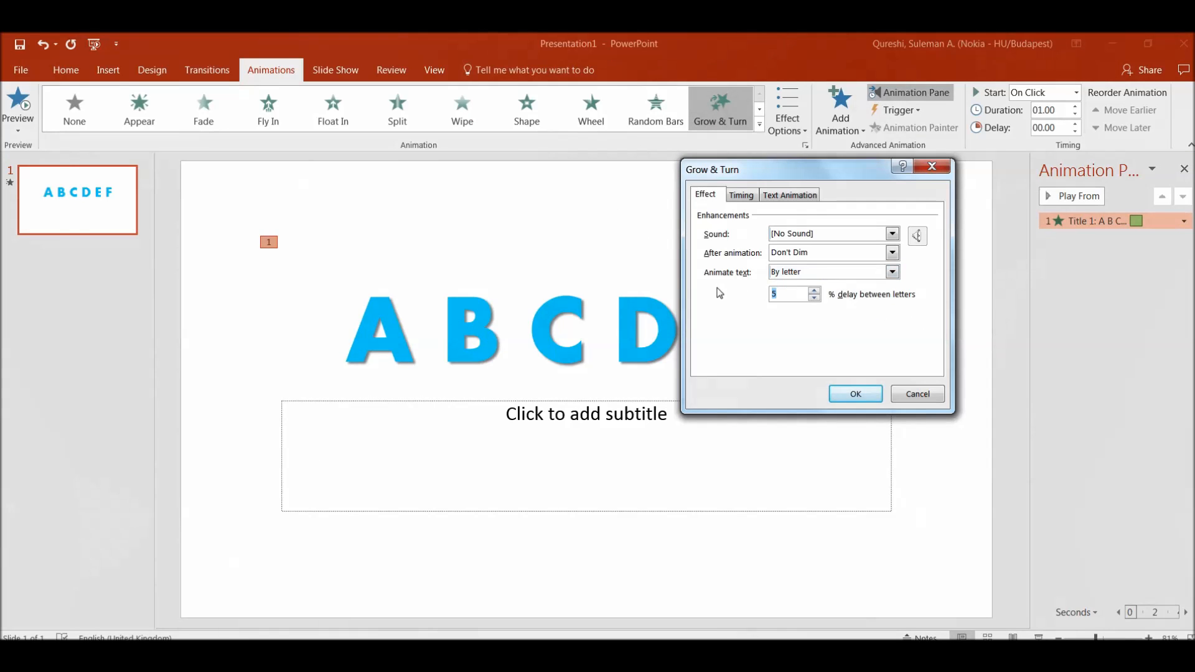
pyautogui.write('50')
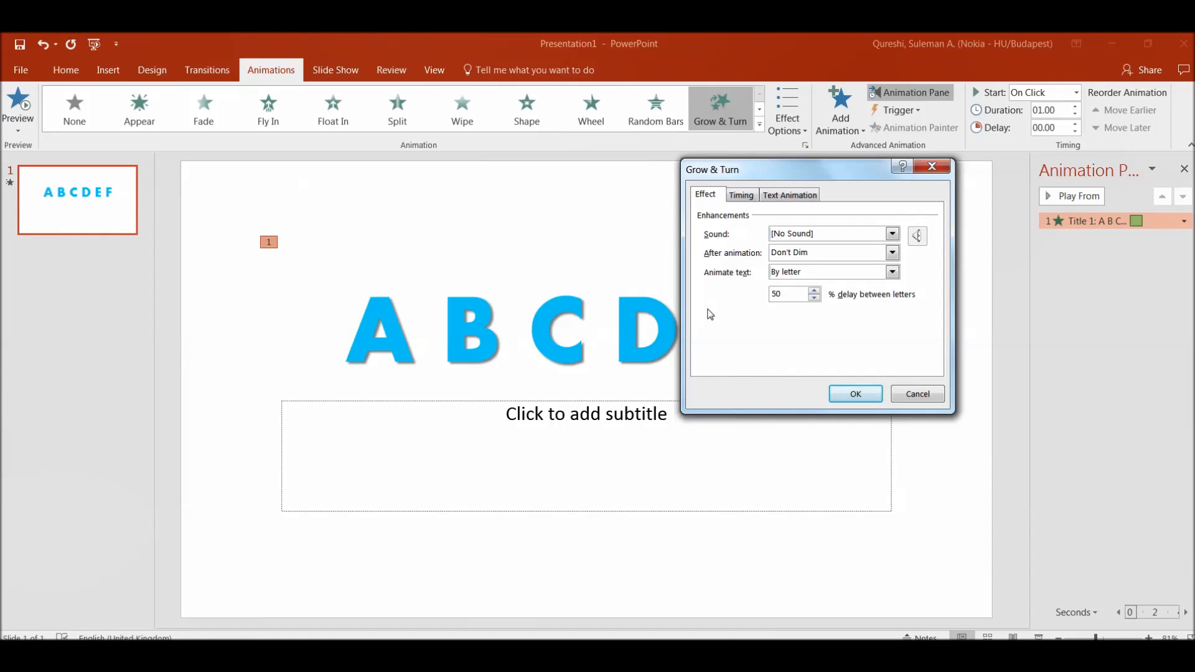
pyautogui.moveTo(846, 353)
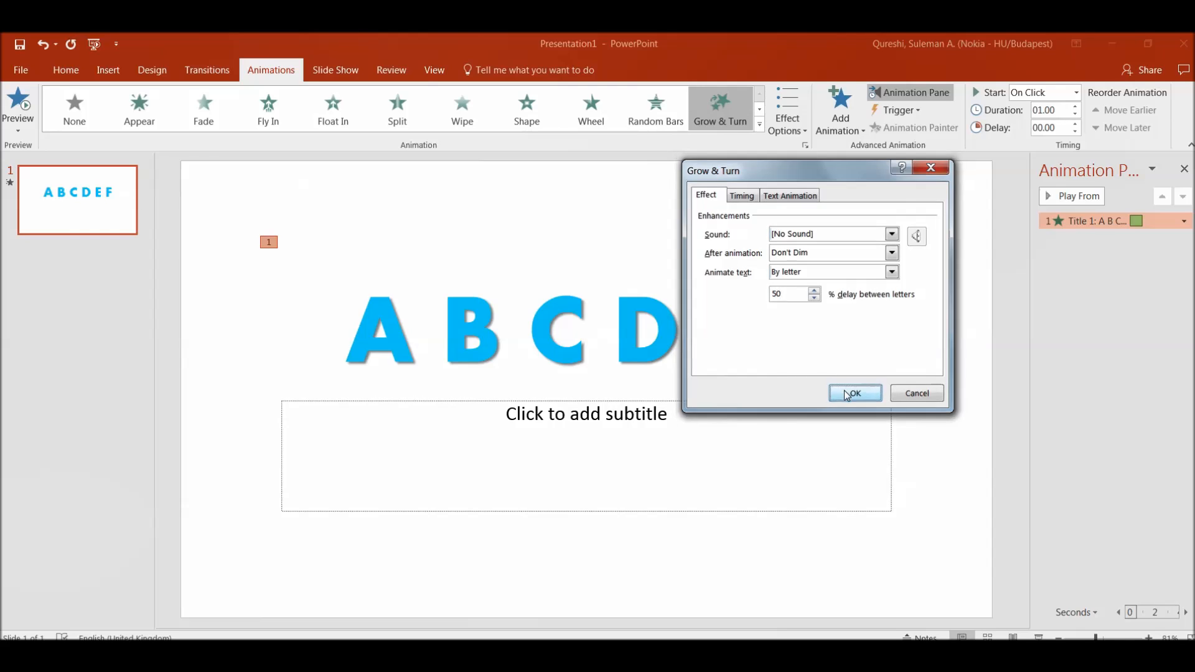
pyautogui.click(853, 394)
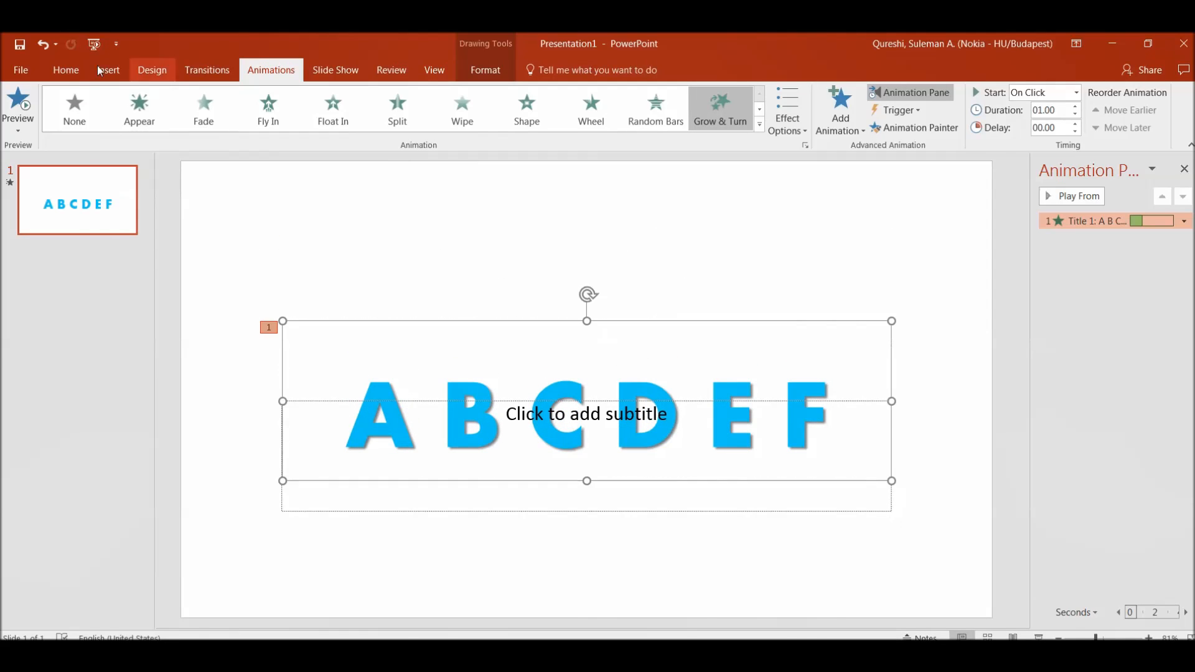
pyautogui.click(65, 69)
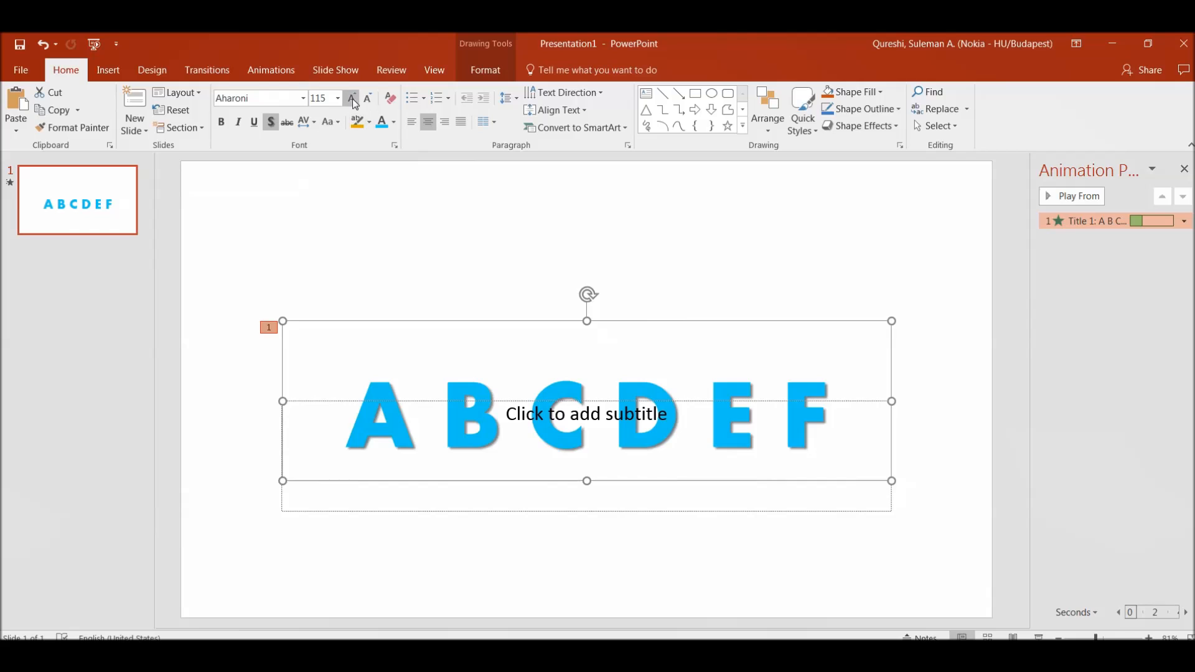
pyautogui.click(352, 99)
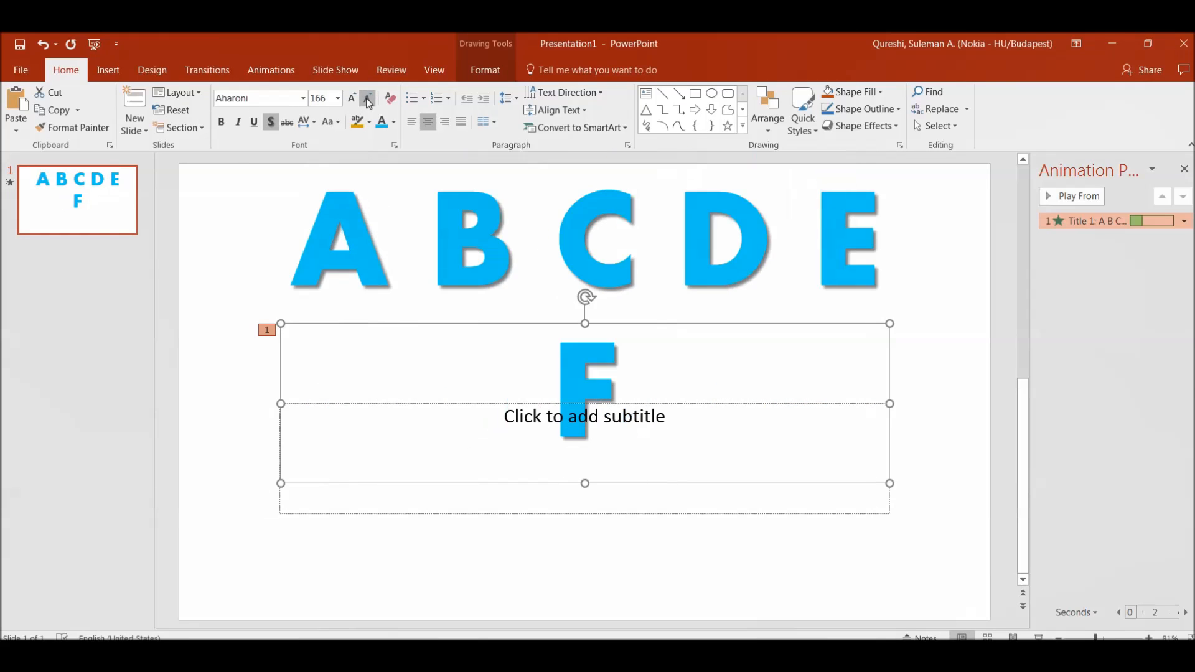
pyautogui.click(367, 98)
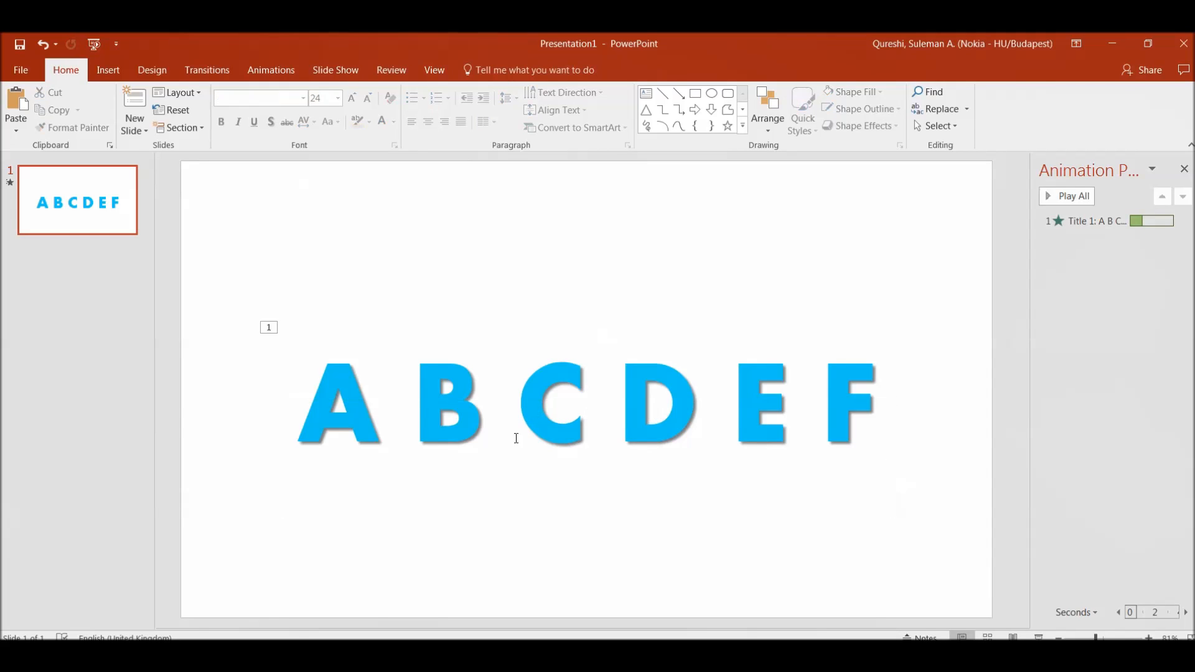
pyautogui.moveTo(682, 309)
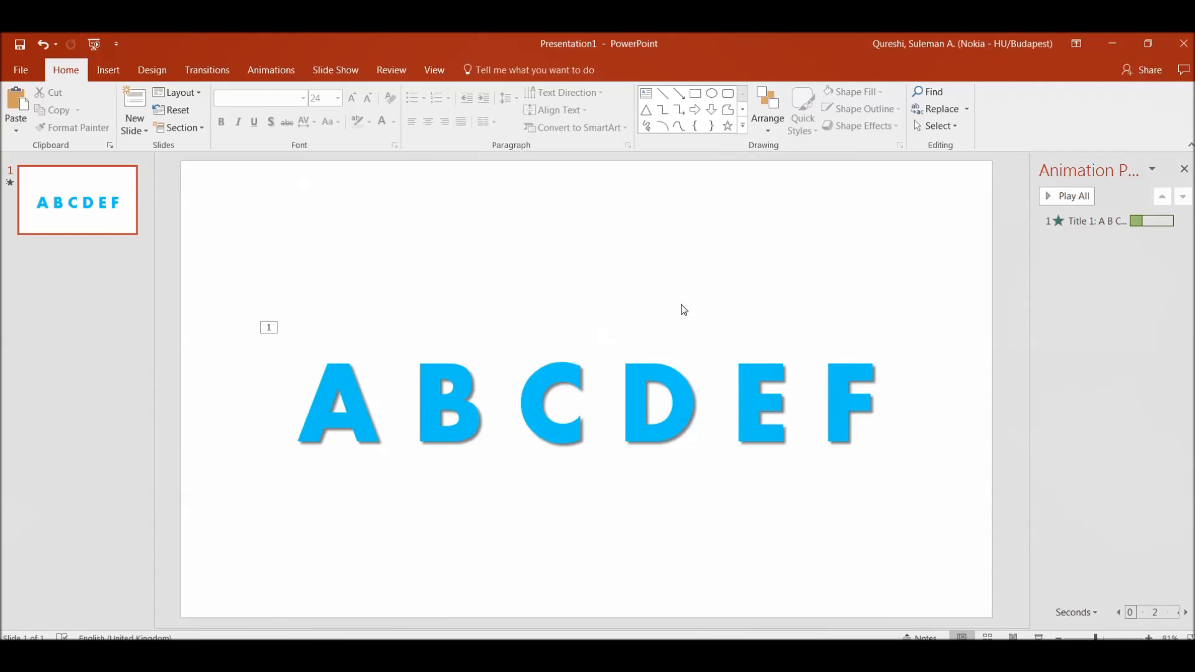
pyautogui.moveTo(91, 174)
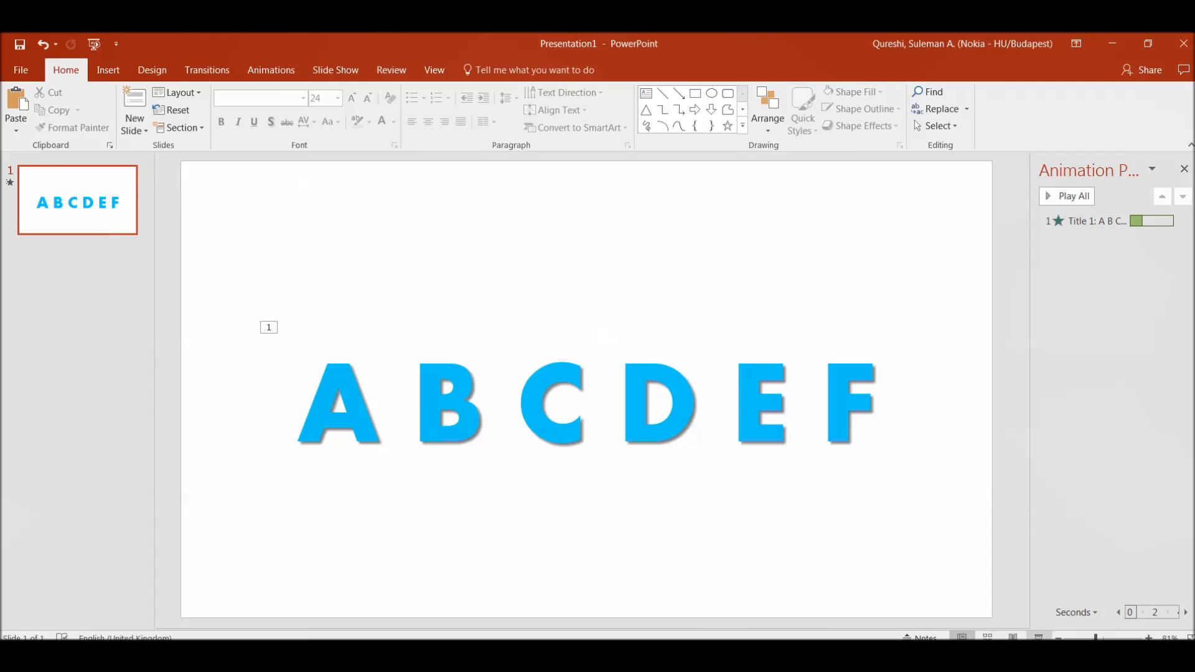
pyautogui.moveTo(506, 473)
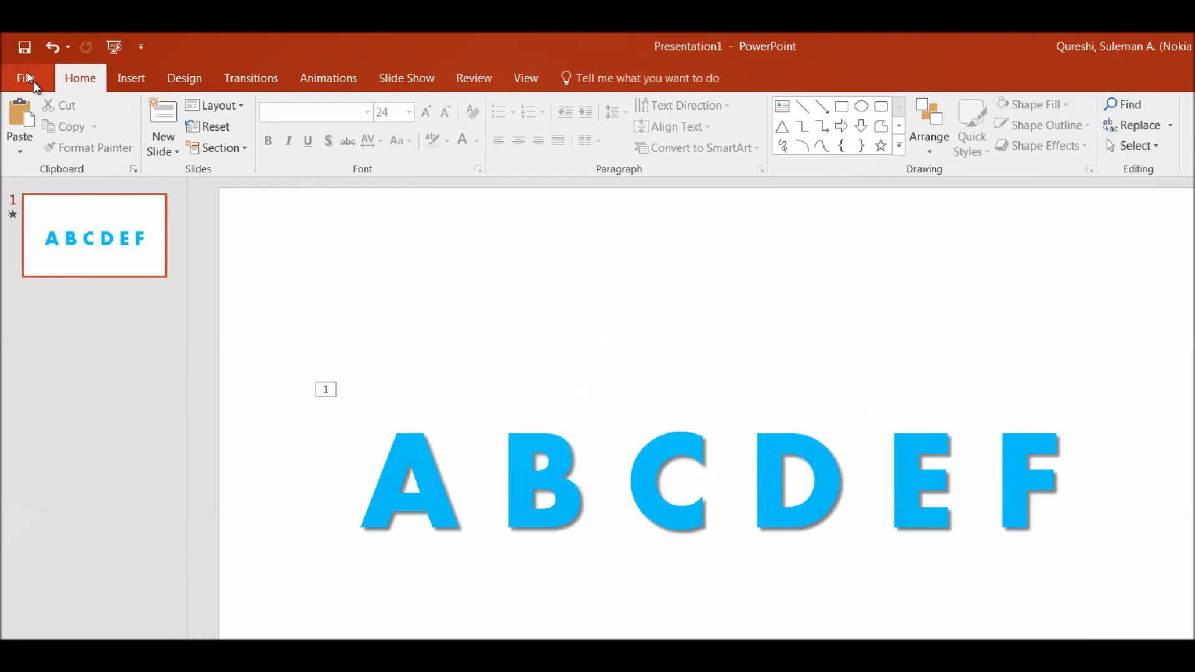
# Open Export > Create a Video and choose Don't Use Recorded Timings and Narrations.
pyautogui.click(25, 78)
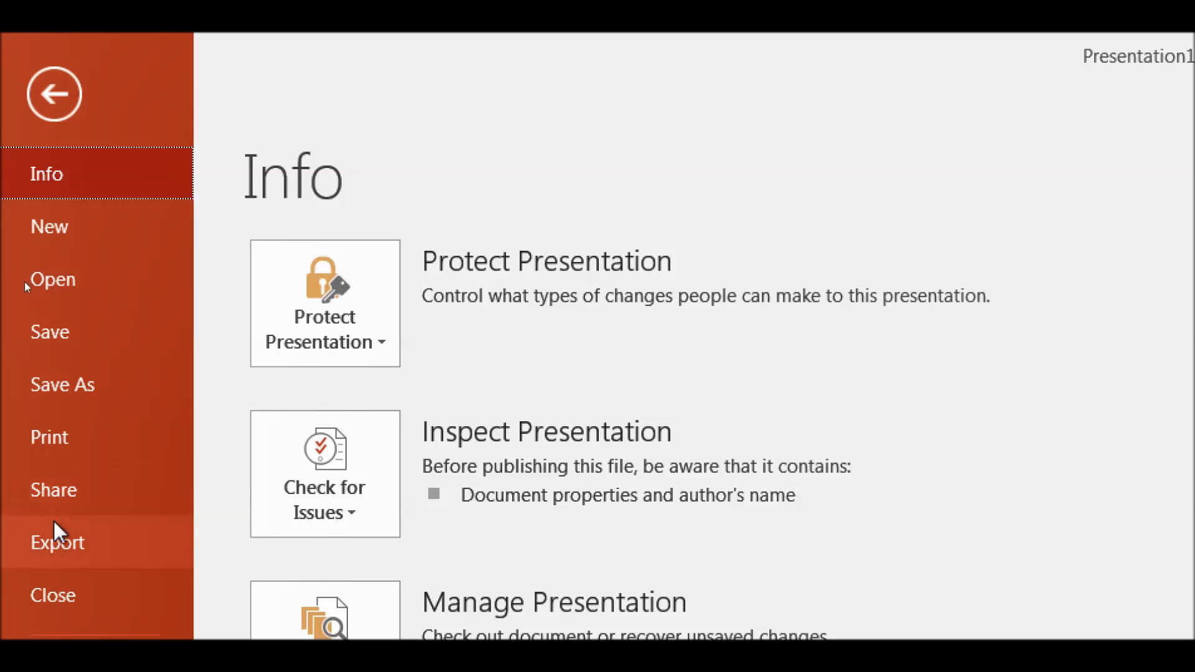
pyautogui.click(57, 542)
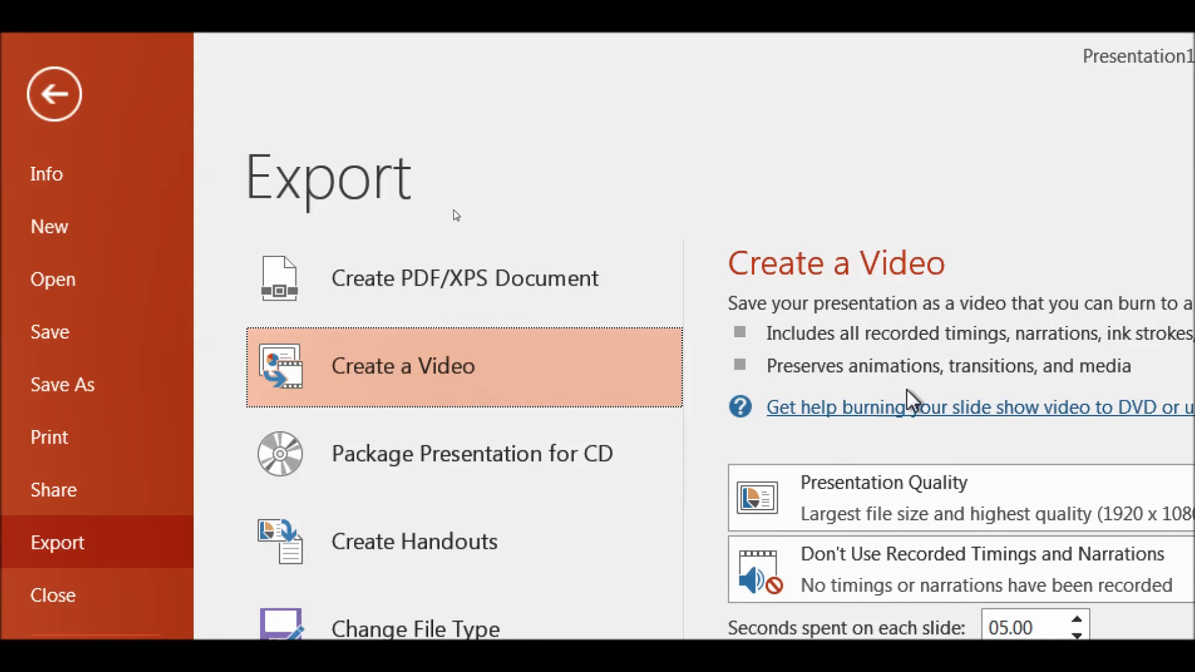
pyautogui.moveTo(979, 551)
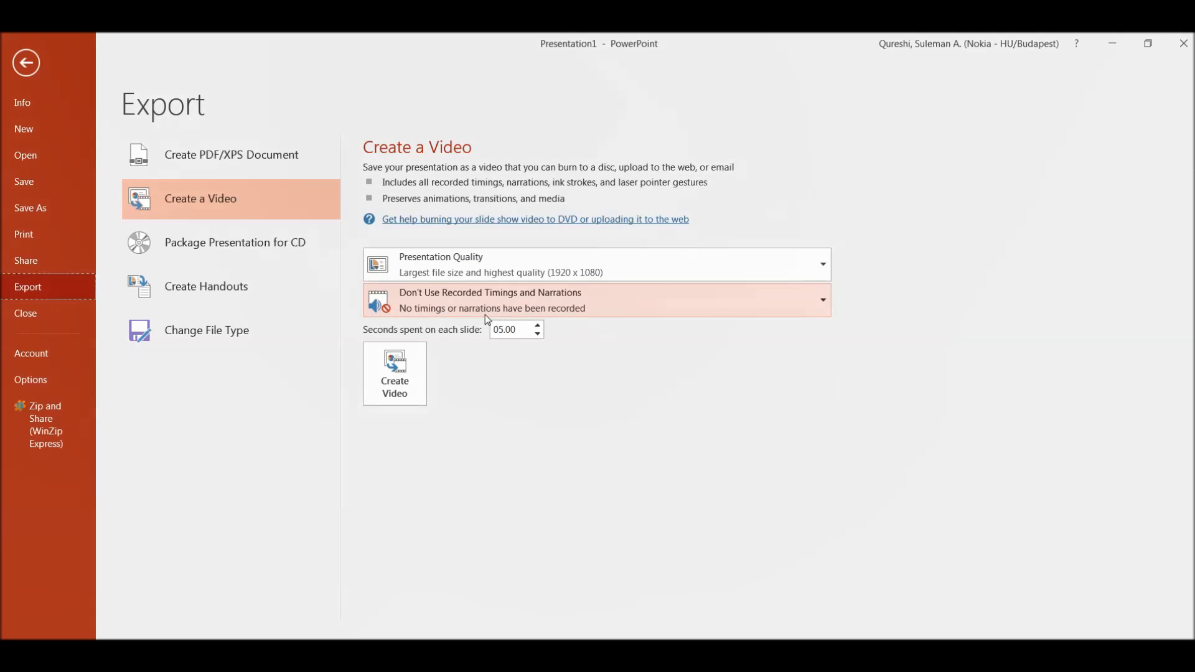
pyautogui.click(822, 299)
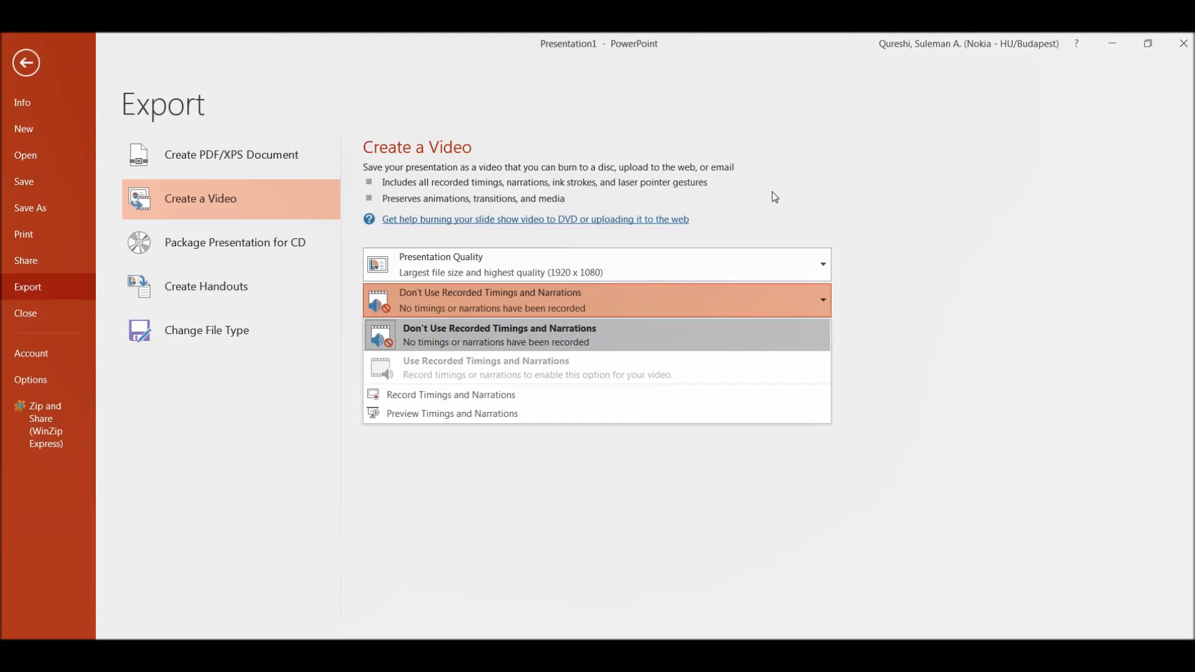
pyautogui.click(498, 334)
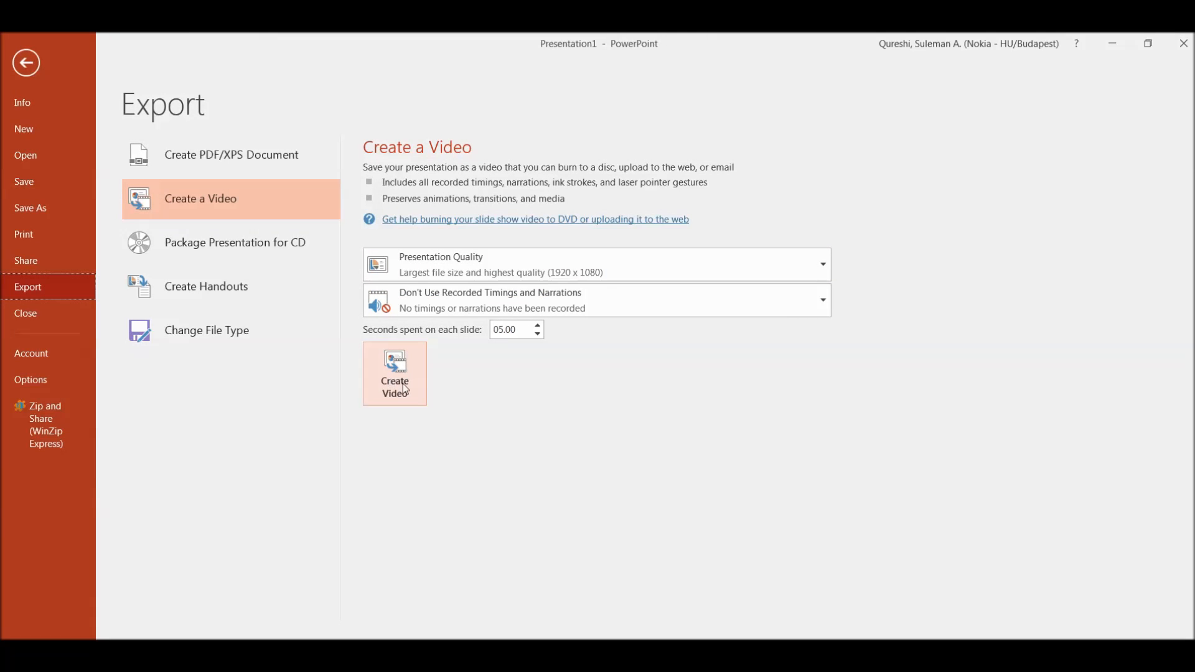
# Create the video and save it as 'tEST VIDEO.mp4' in the Training folder.
pyautogui.click(394, 373)
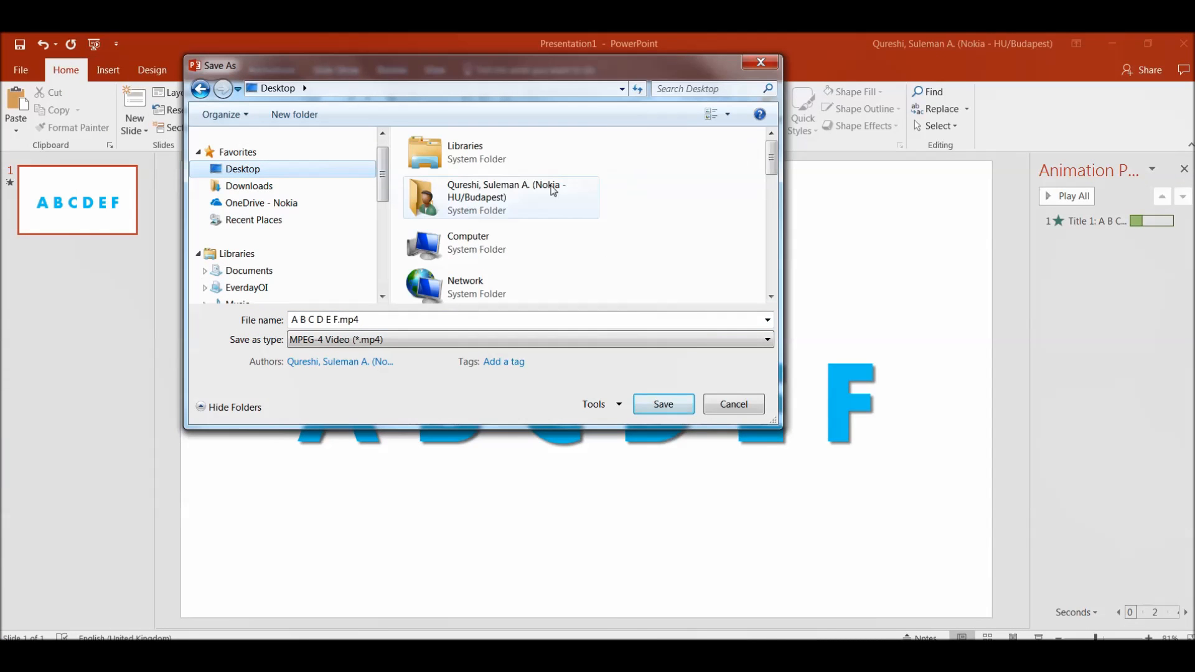
pyautogui.doubleClick(505, 197)
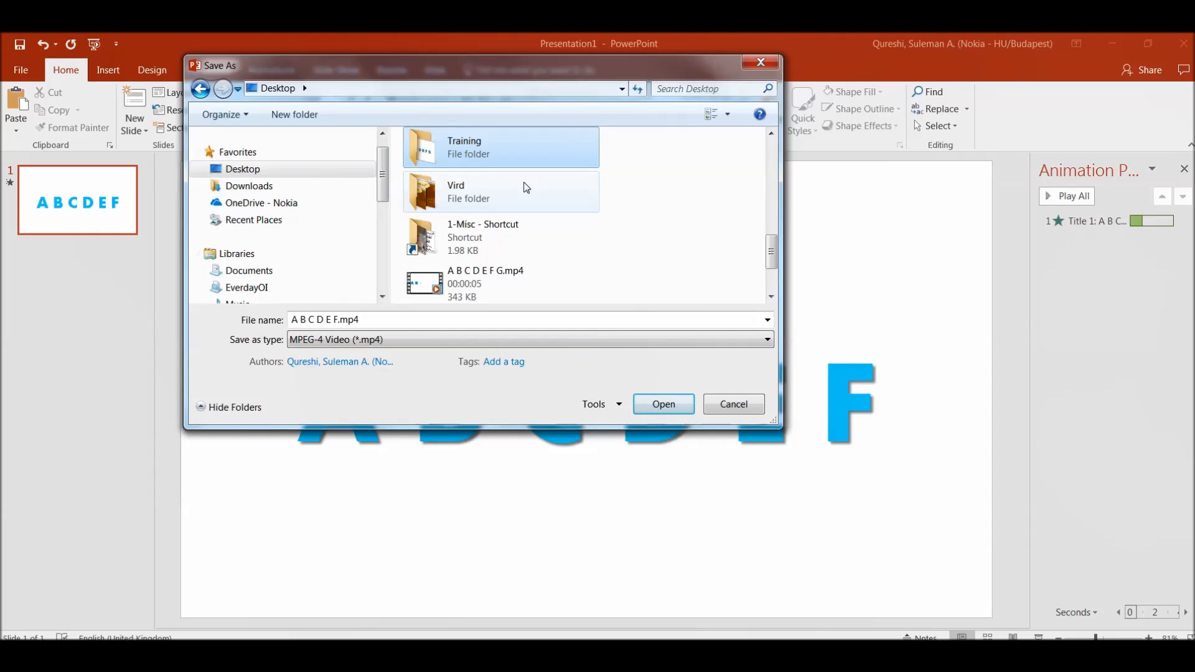
pyautogui.doubleClick(501, 146)
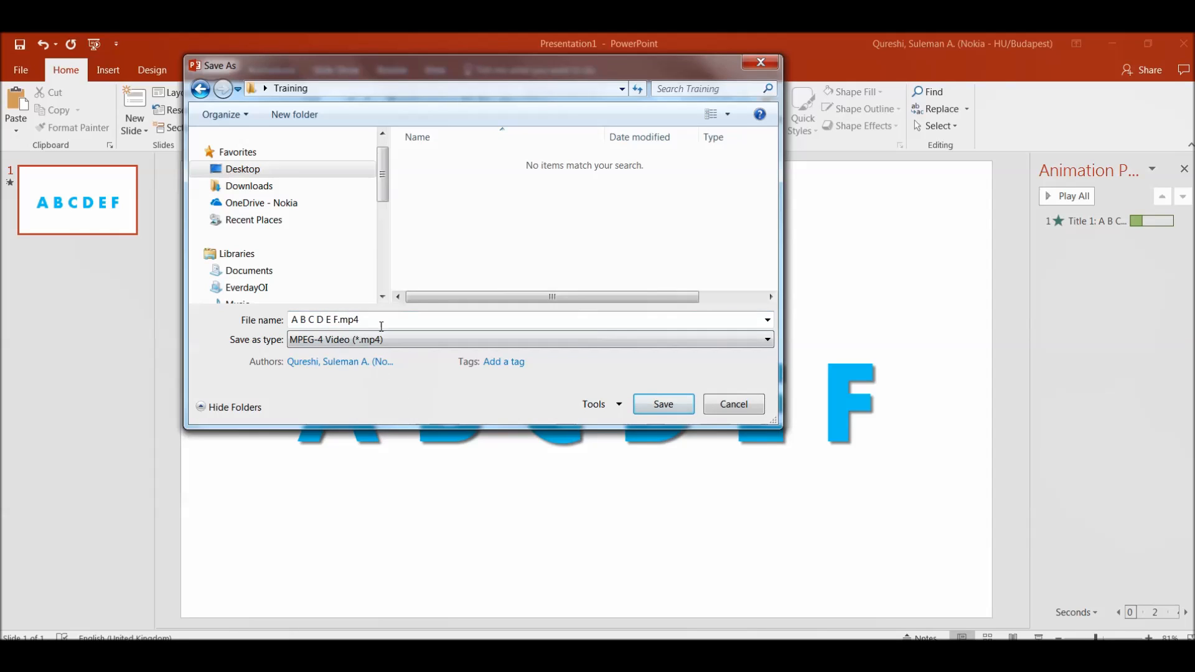
pyautogui.tripleClick(325, 319)
pyautogui.write('tEST VIDEO')
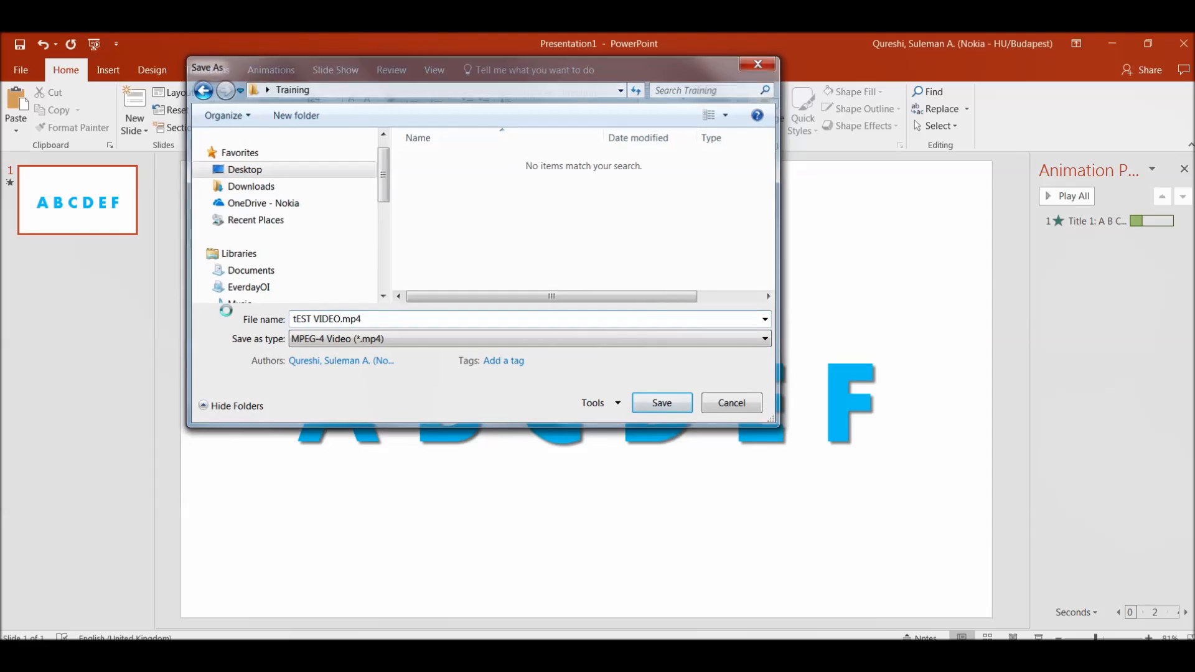
pyautogui.click(660, 403)
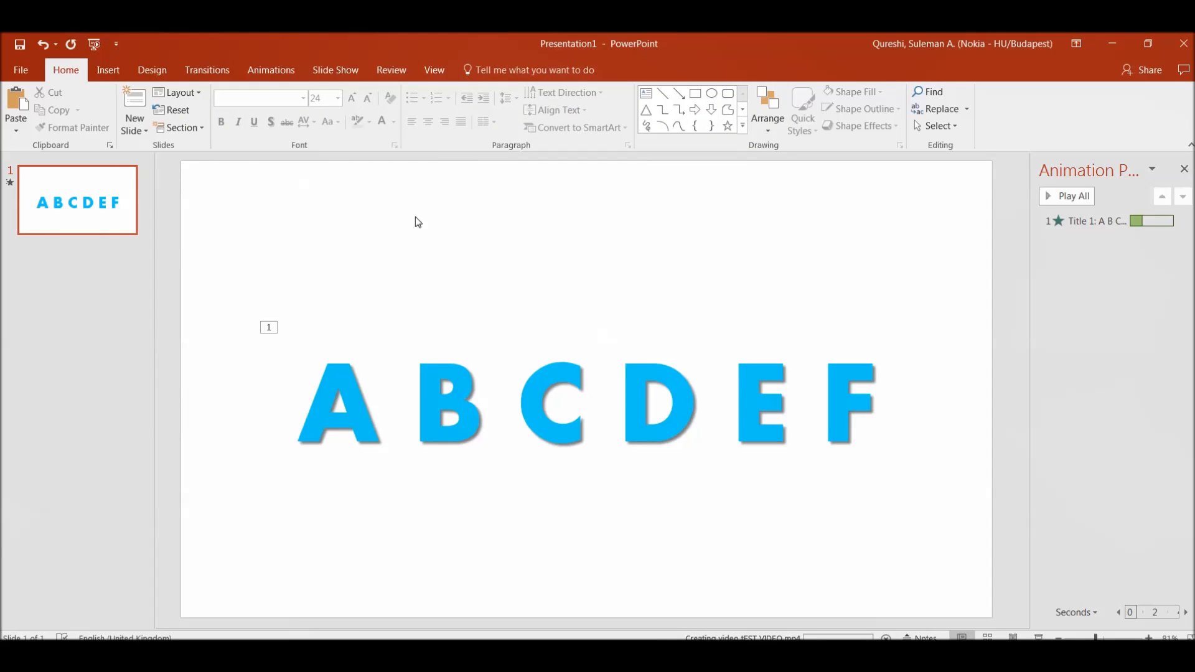
pyautogui.moveTo(1024, 37)
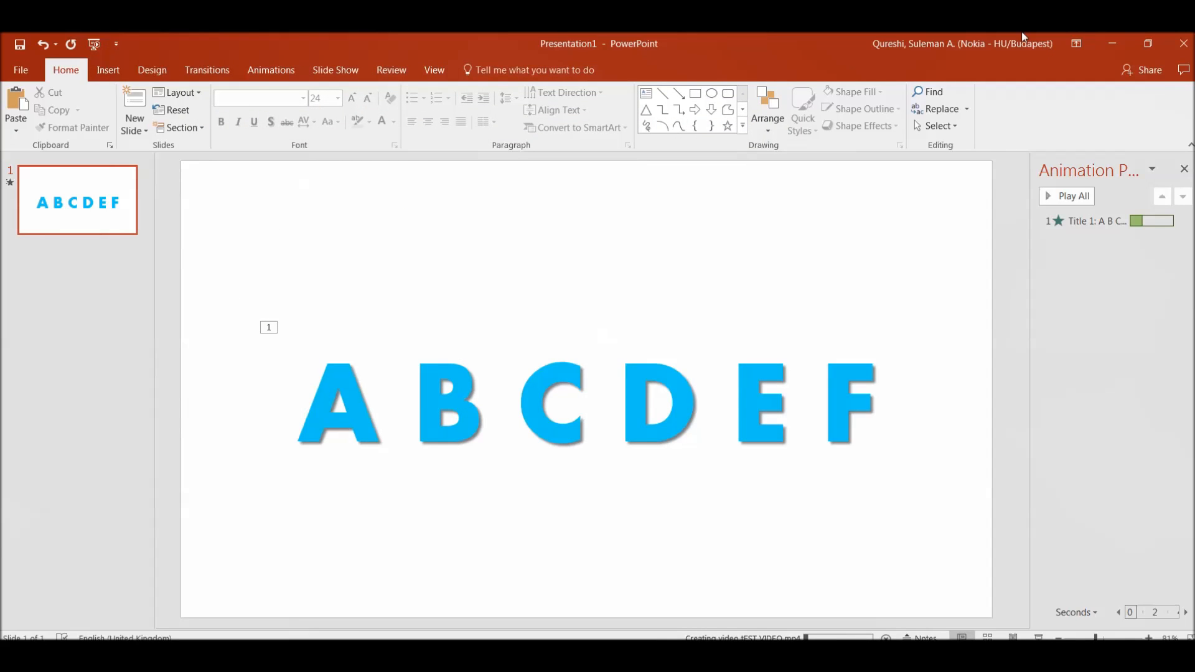
# Try playing tEST VIDEO.mp4 in Training, dismiss the player error, and check its details.
pyautogui.click(1112, 44)
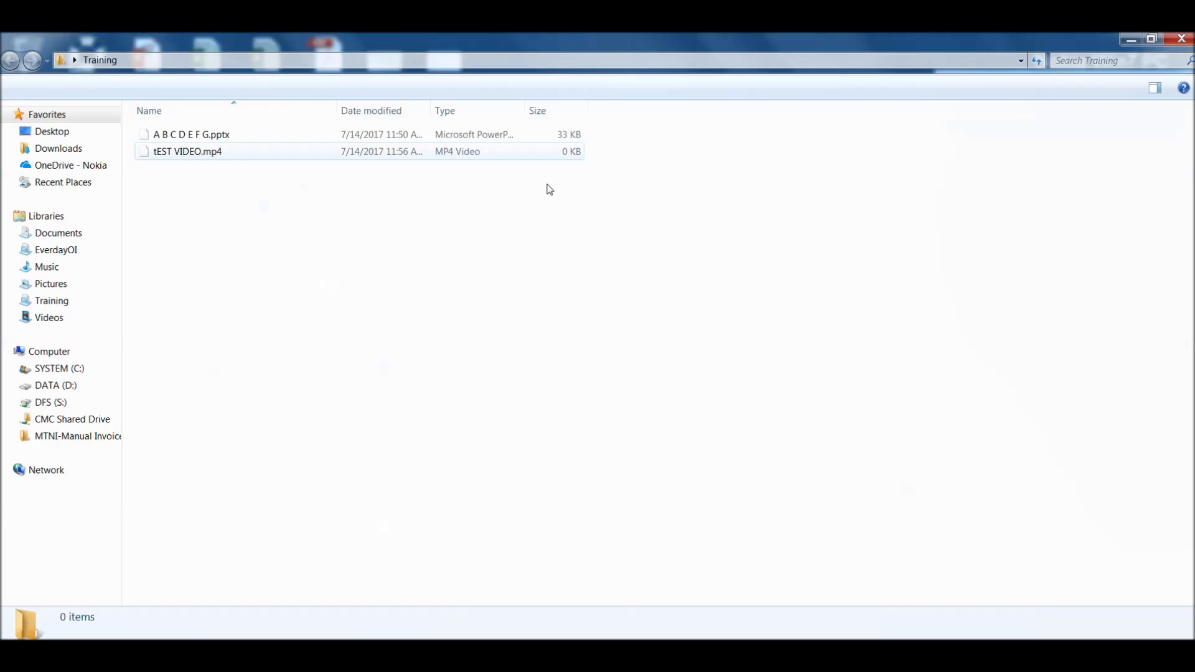
pyautogui.click(187, 151)
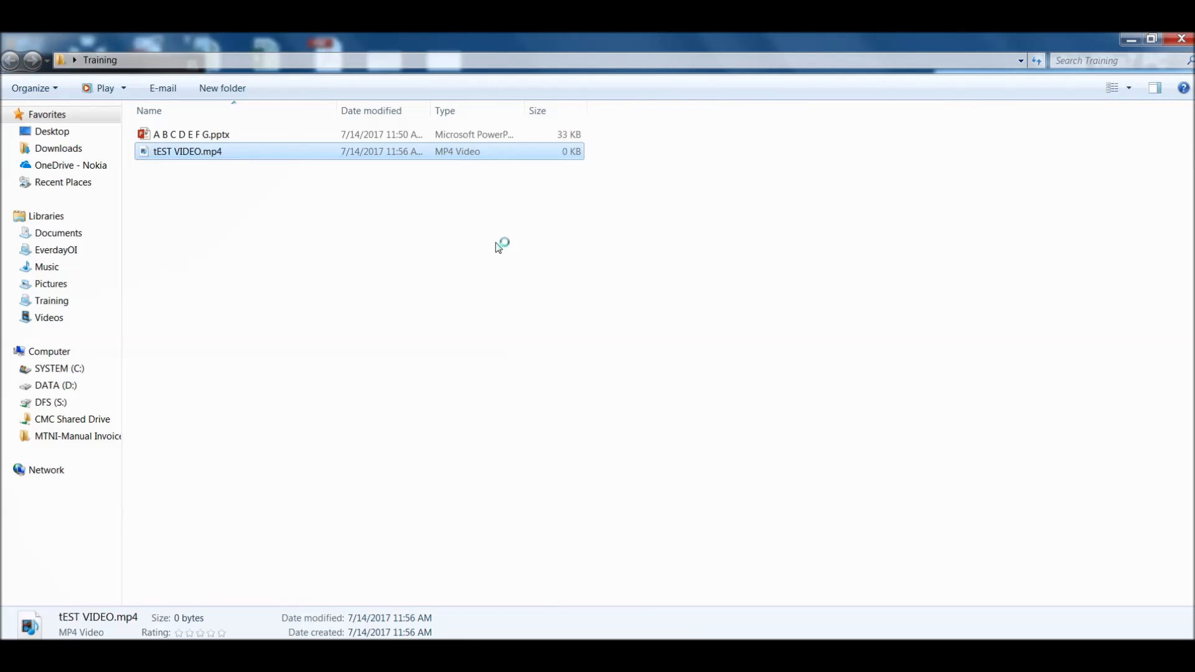
pyautogui.doubleClick(187, 151)
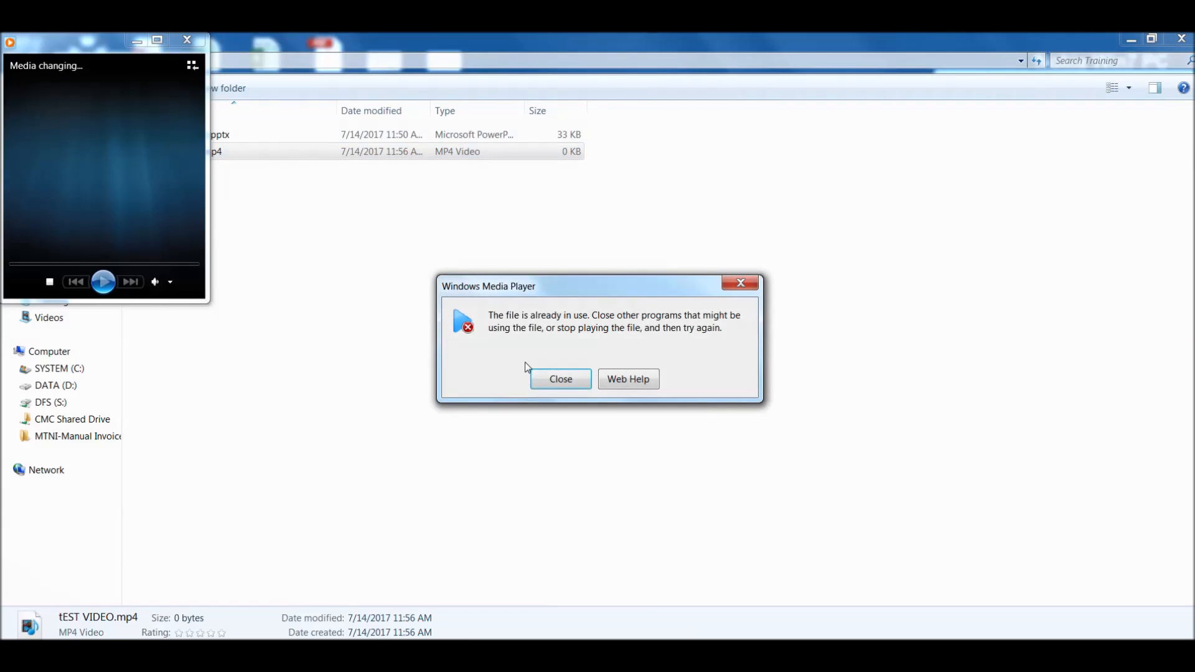
pyautogui.click(560, 379)
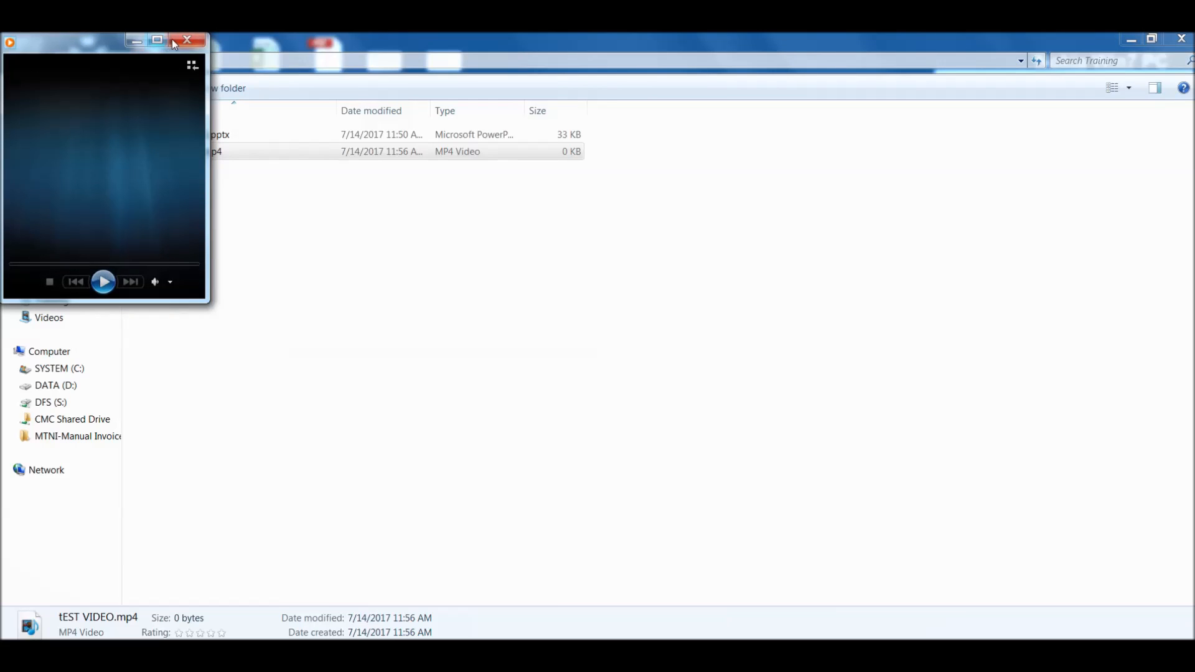
pyautogui.click(187, 40)
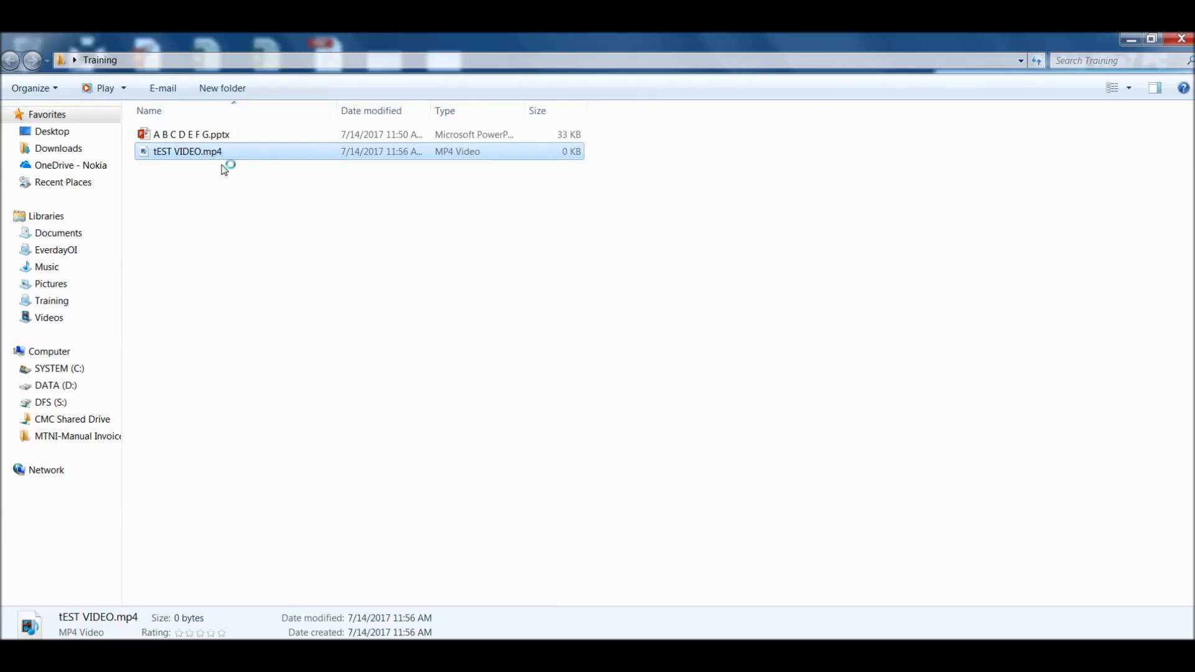
pyautogui.doubleClick(187, 150)
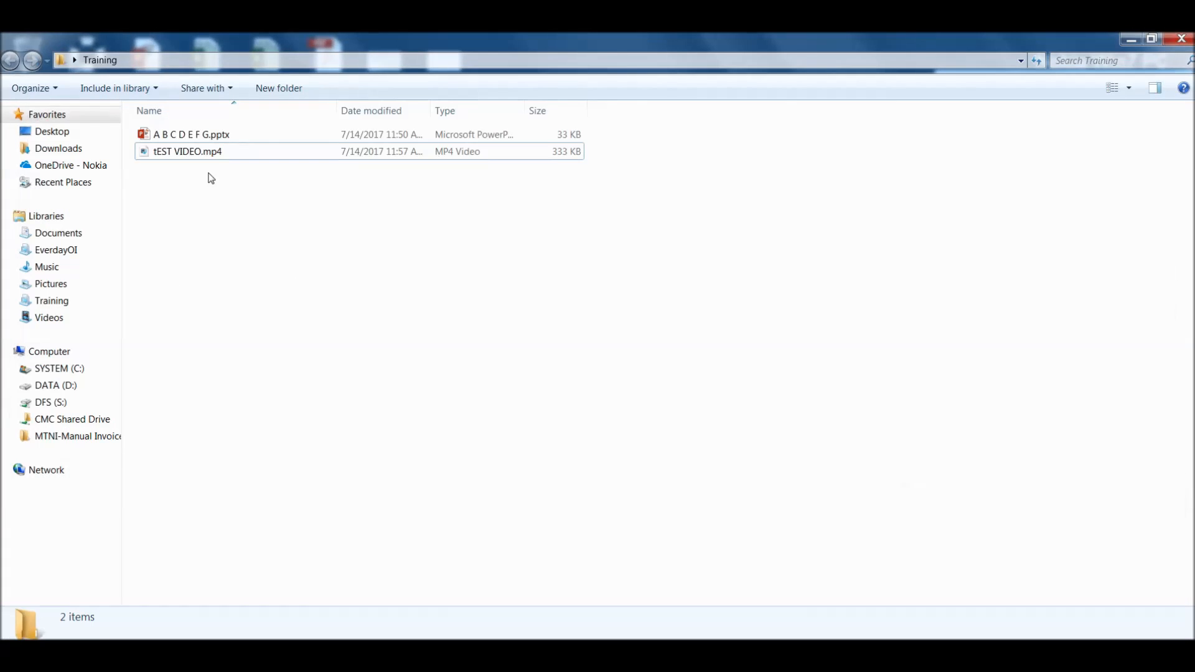
pyautogui.click(188, 150)
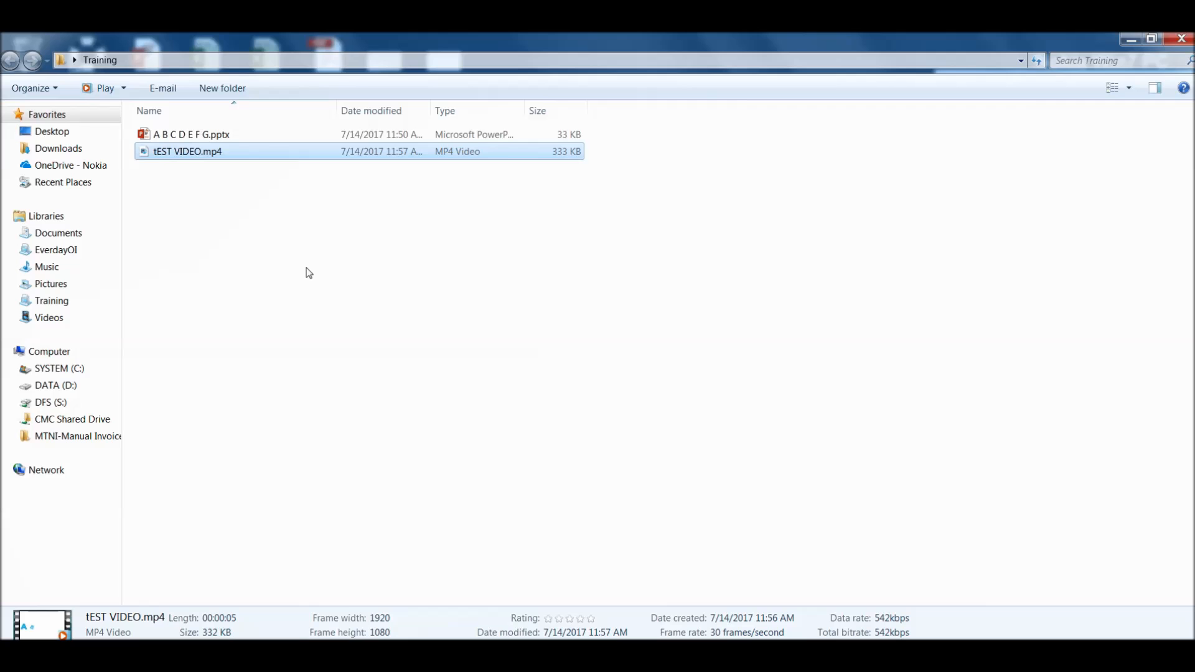
pyautogui.moveTo(547, 299)
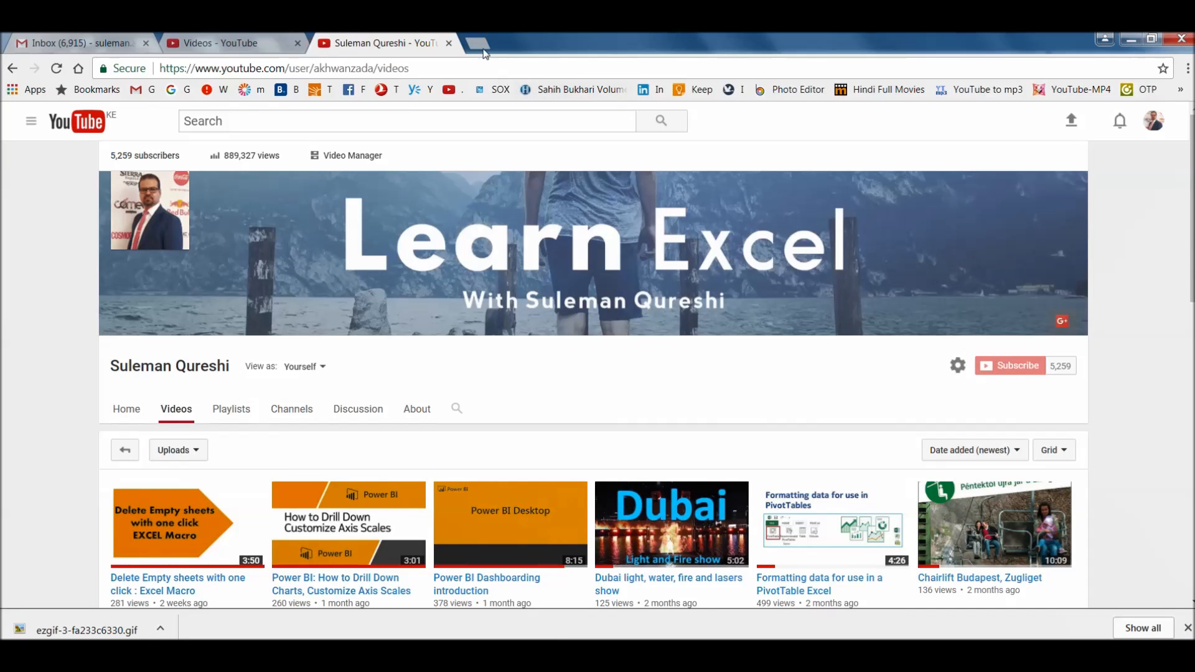
# Search Google for 'mp4 to gif' and open Ezgif's Video to animated GIF converter.
pyautogui.click(484, 43)
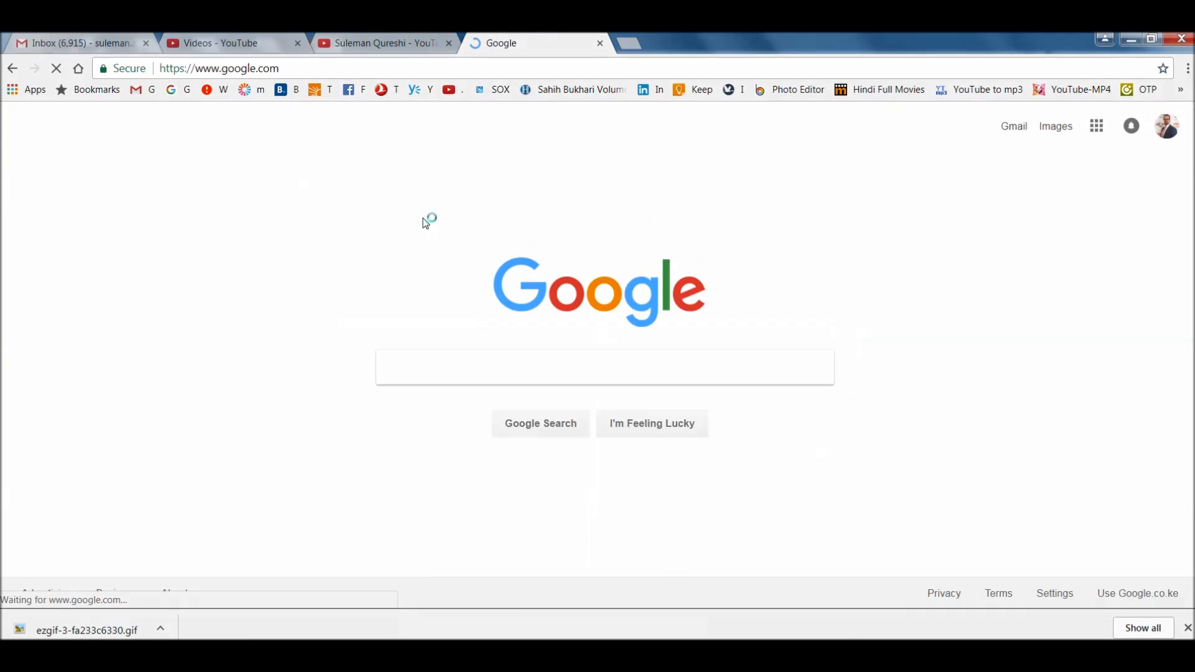
pyautogui.write('MP')
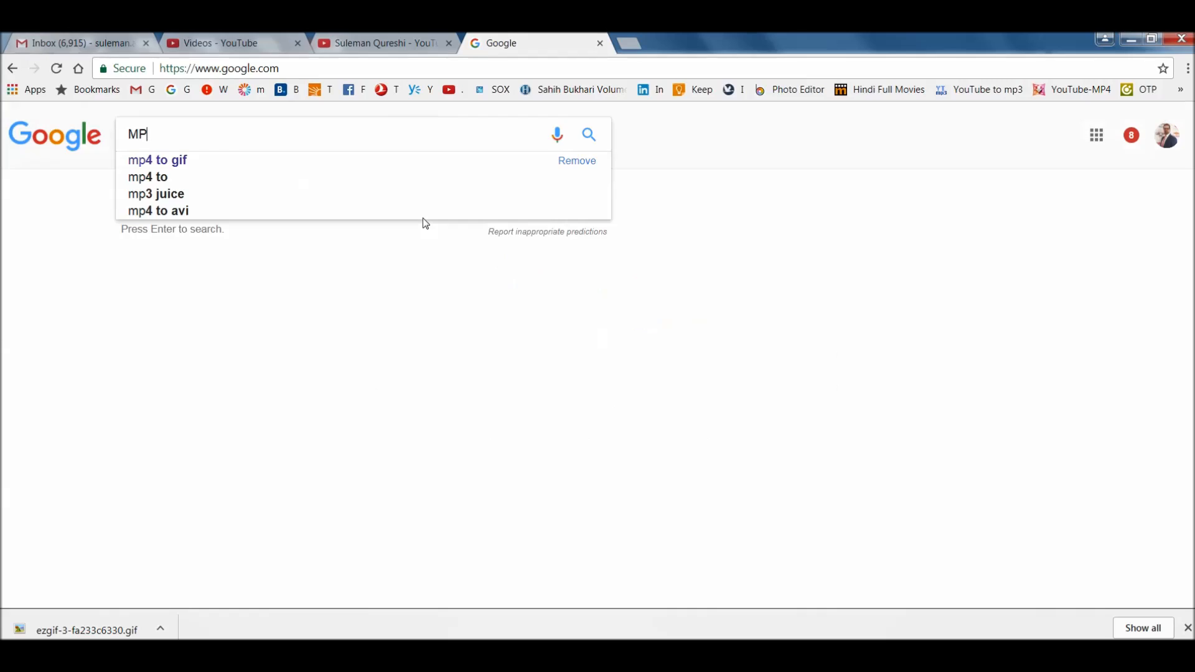
pyautogui.click(157, 160)
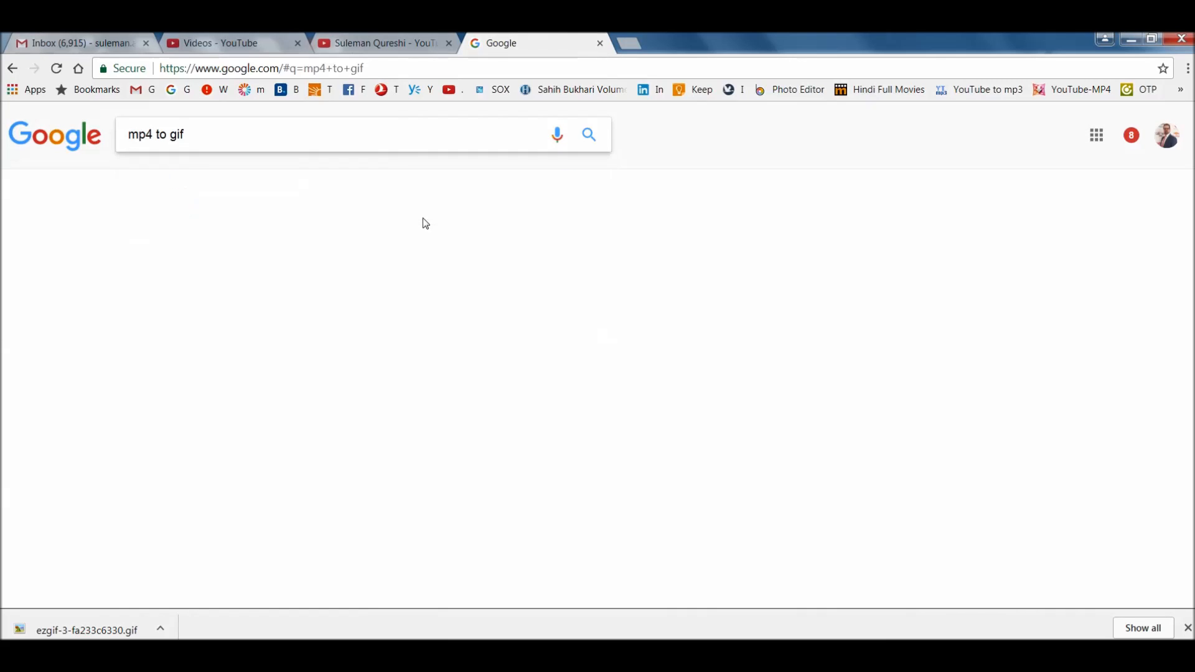
pyautogui.click(587, 134)
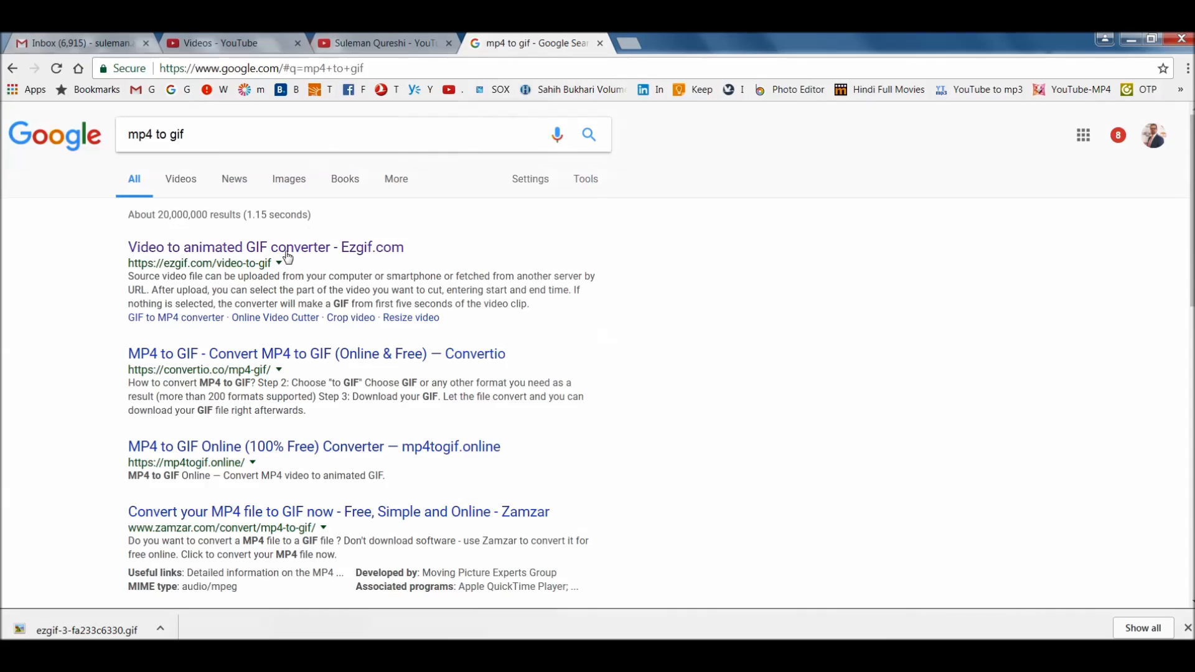
pyautogui.click(265, 247)
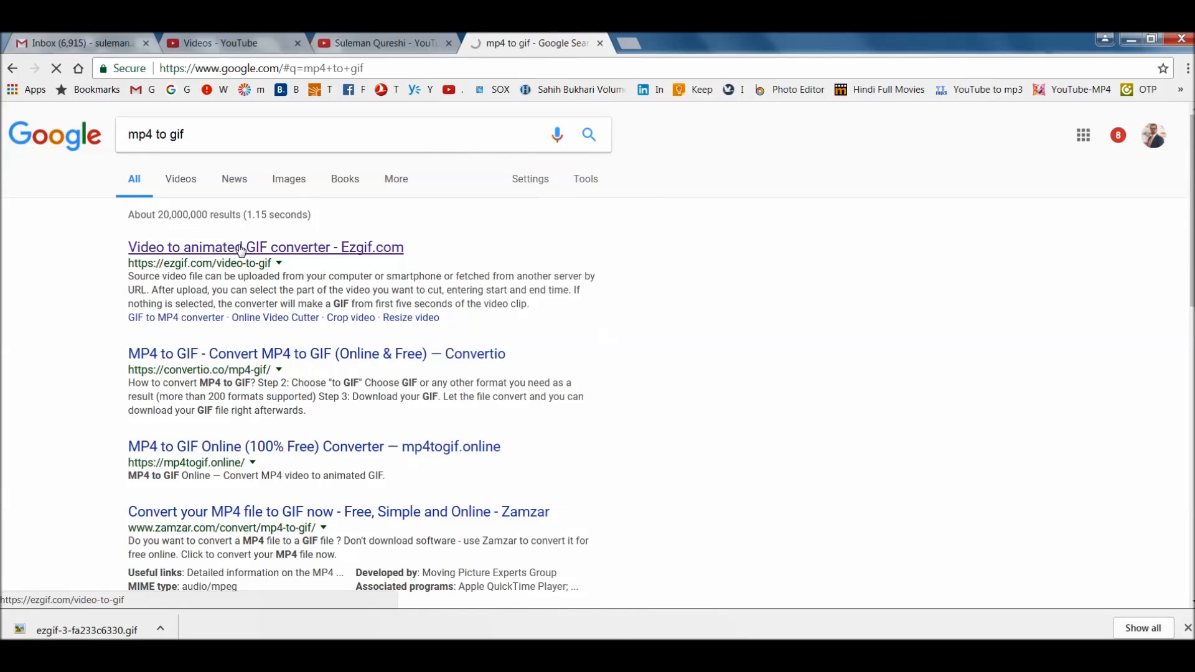
# Choose tEST VIDEO.mp4 from the Training folder and upload it to Ezgif.
pyautogui.click(265, 247)
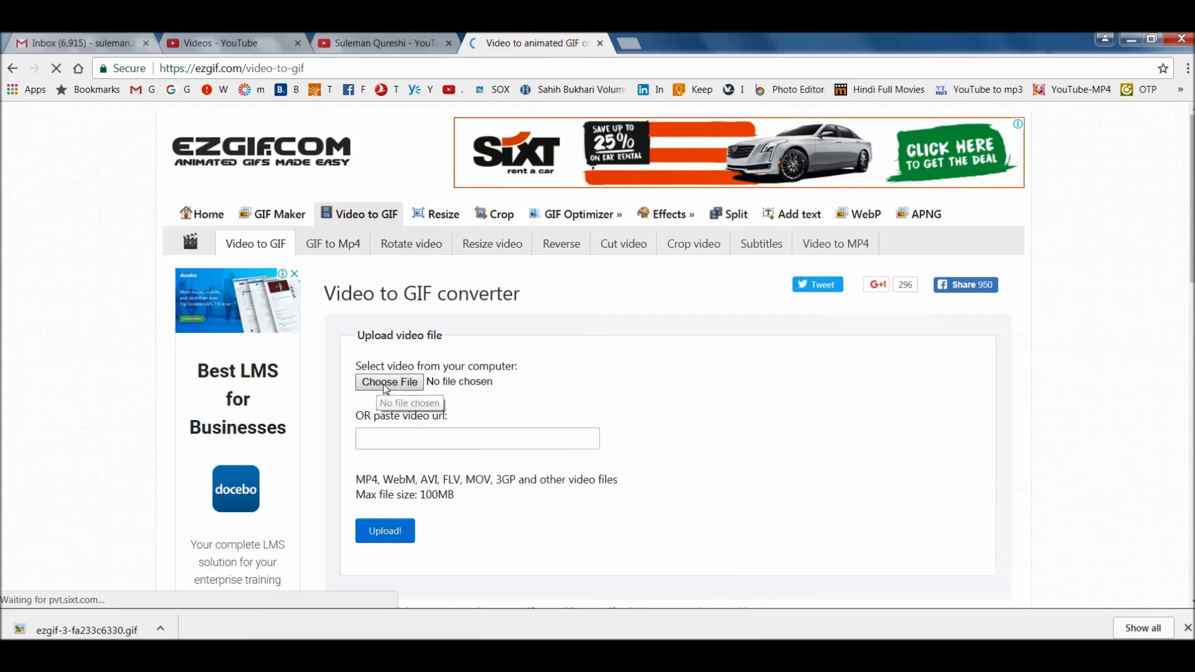
pyautogui.click(388, 381)
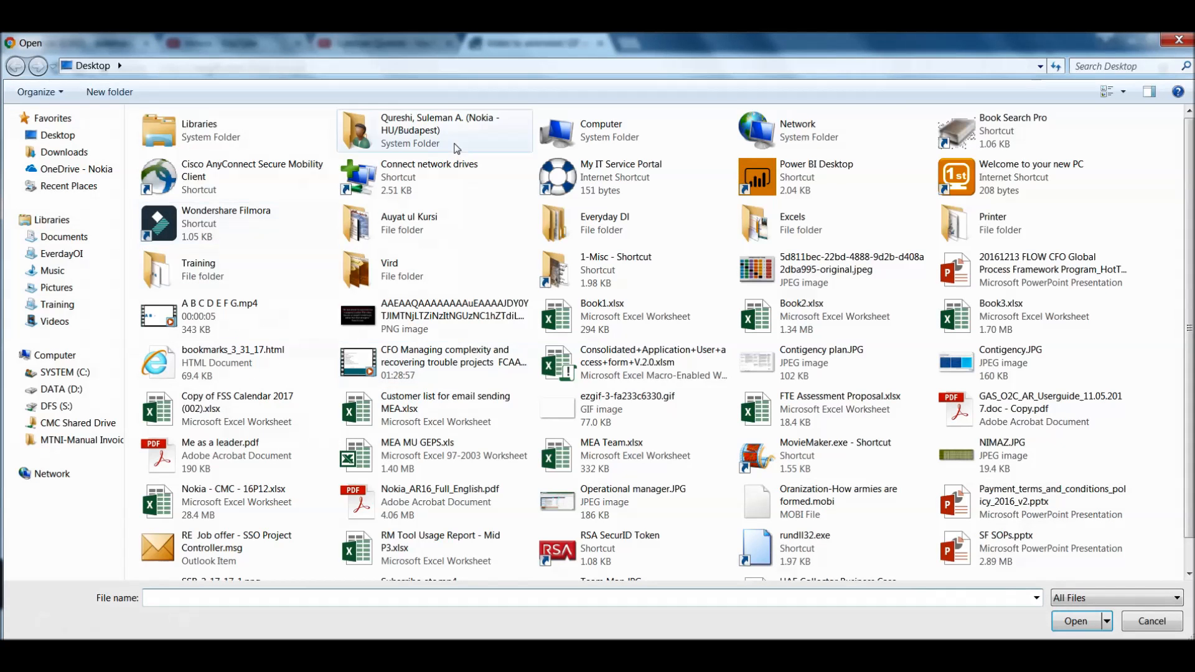
pyautogui.click(610, 552)
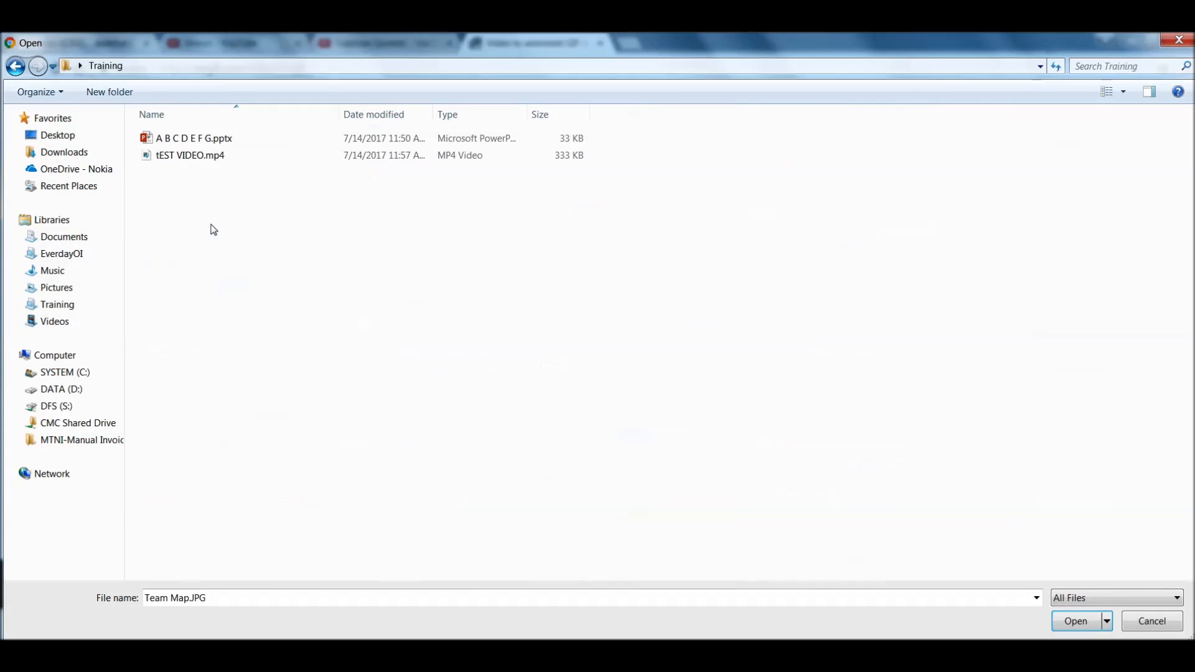
pyautogui.click(190, 155)
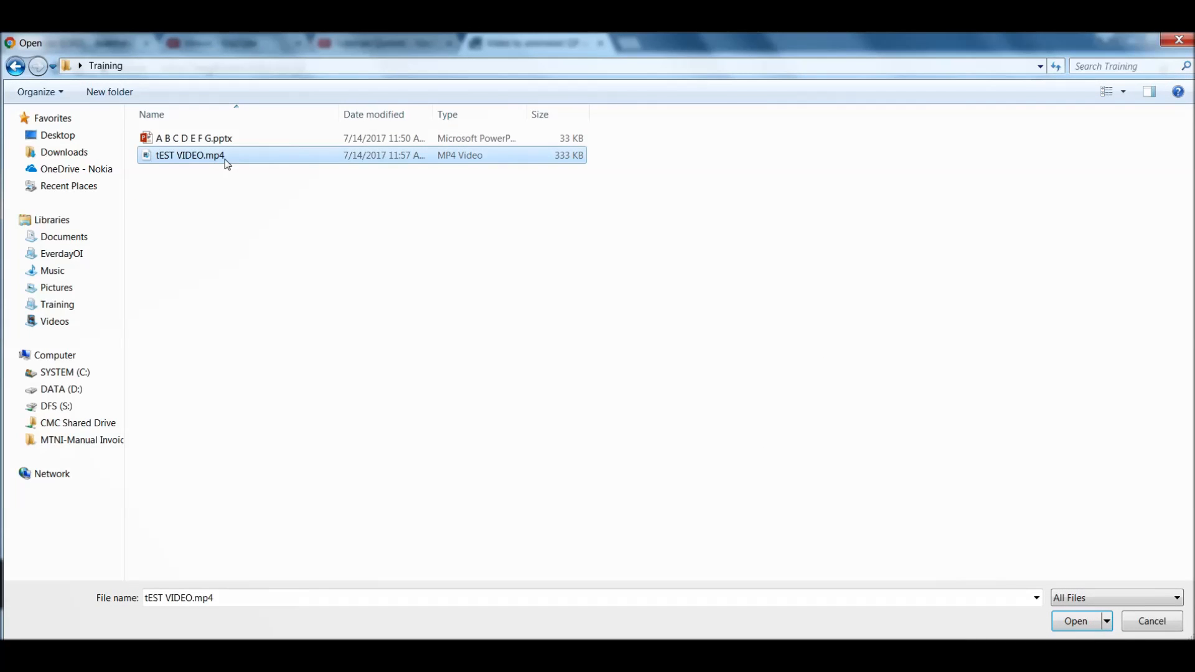
pyautogui.click(1075, 621)
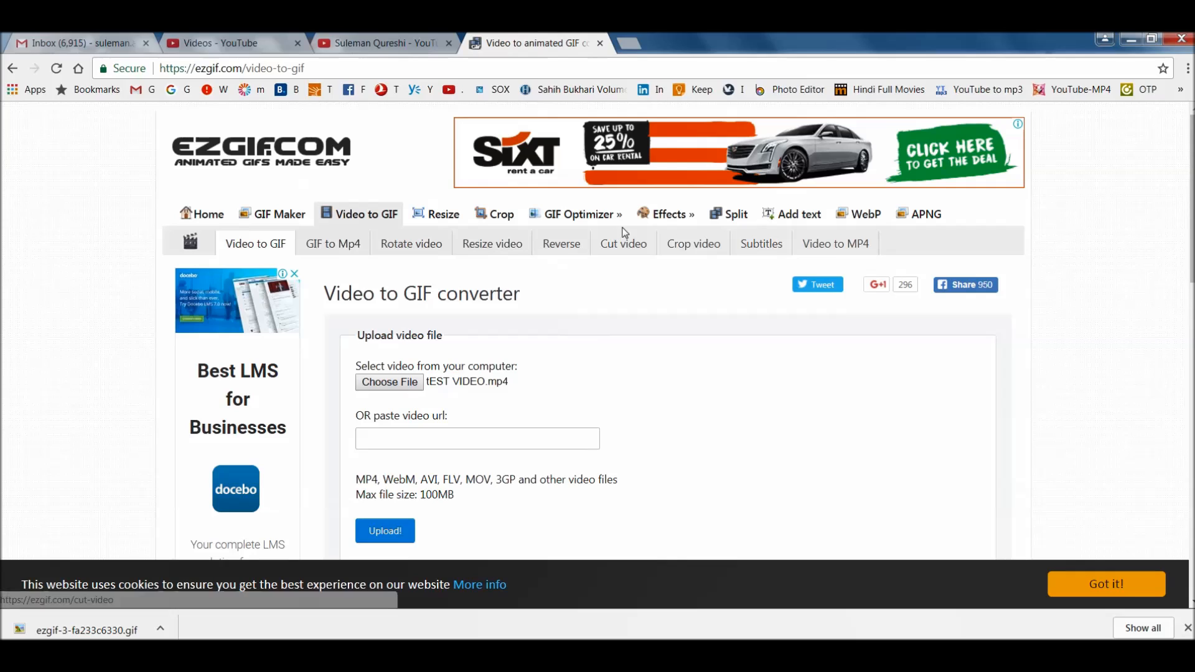
pyautogui.click(384, 531)
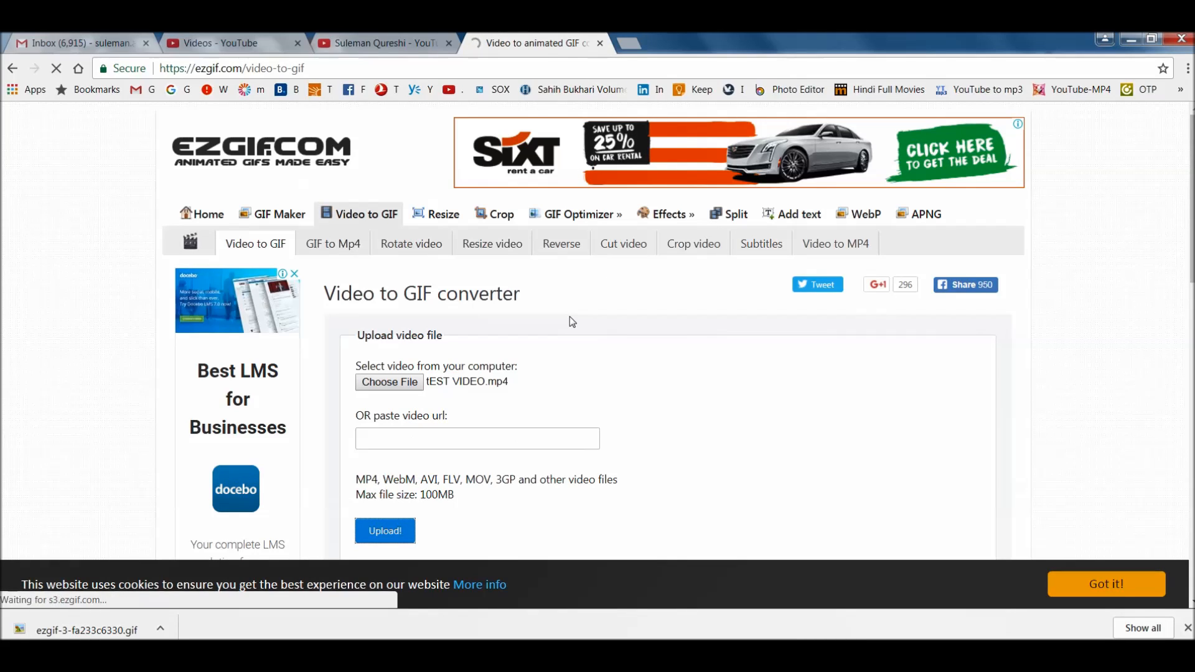
# Preview the uploaded video and convert it into a 51-frame, 600×338 GIF.
pyautogui.click(384, 530)
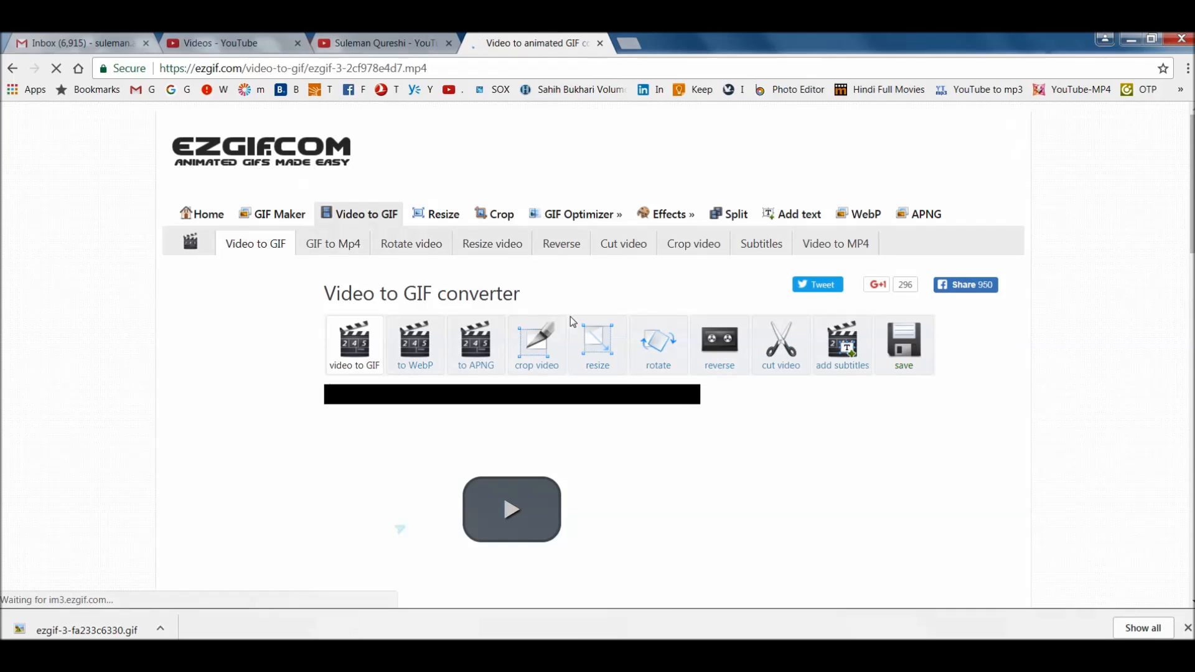
pyautogui.scroll(-3)
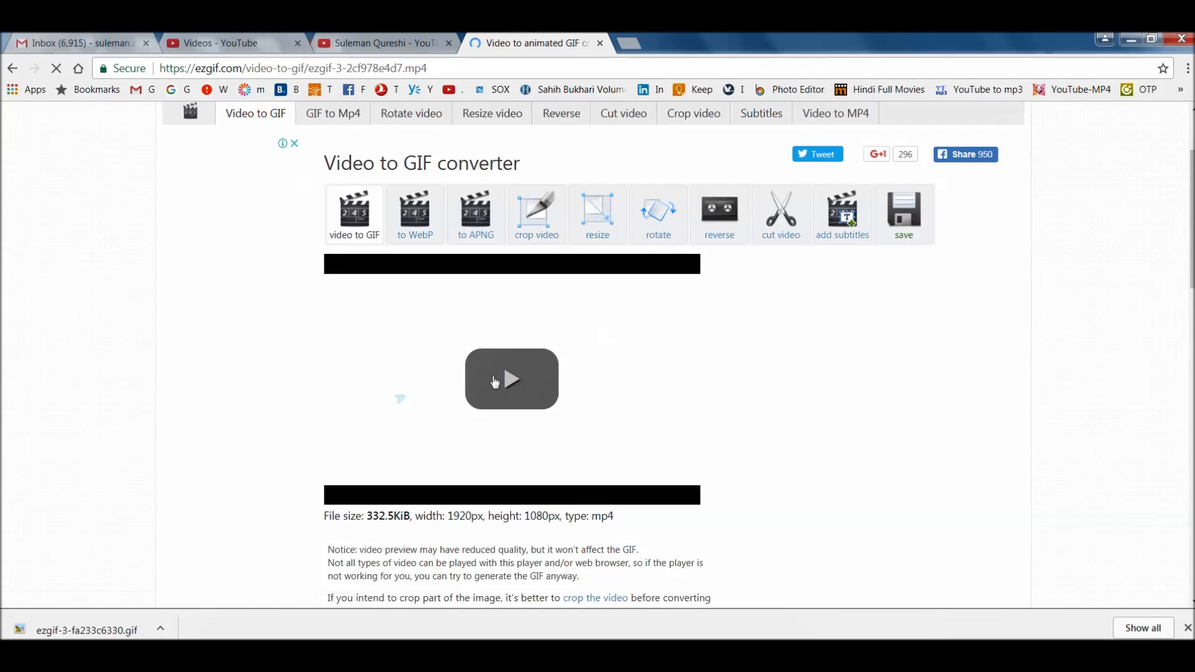
pyautogui.click(510, 380)
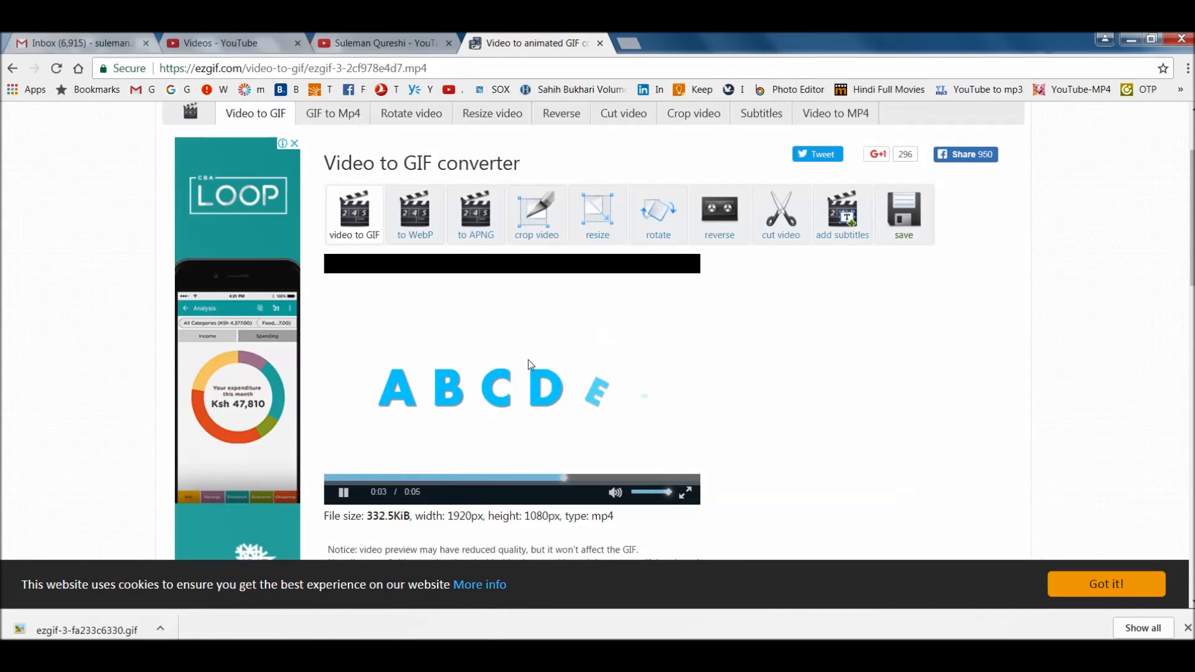
pyautogui.scroll(-3)
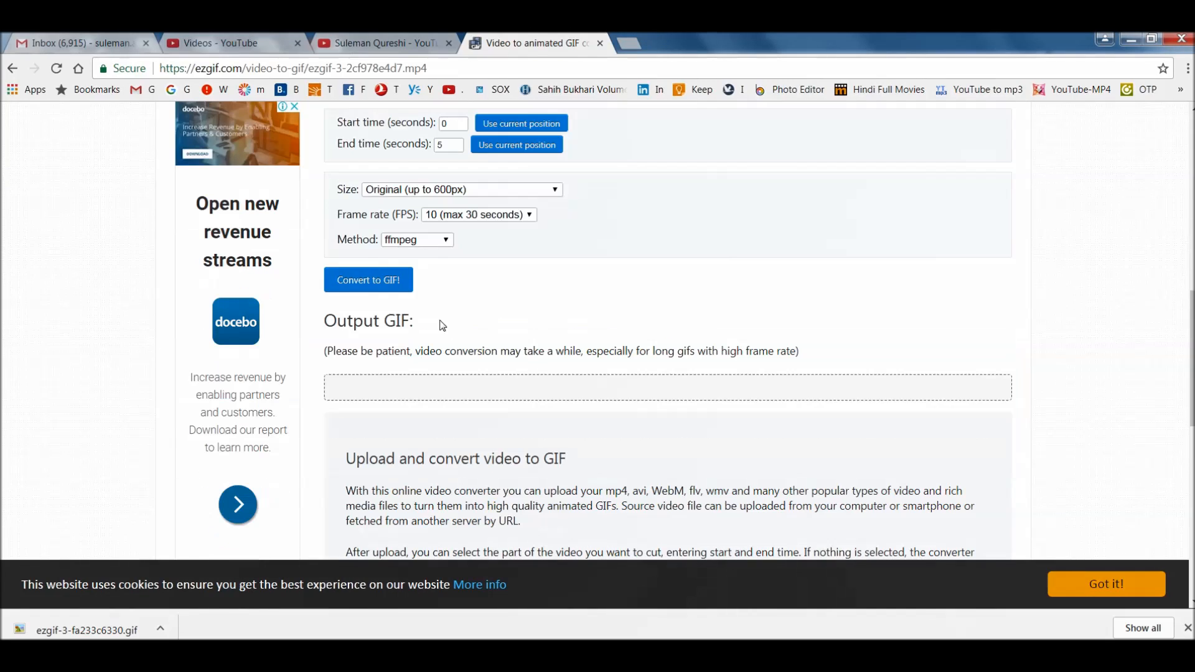
pyautogui.click(368, 280)
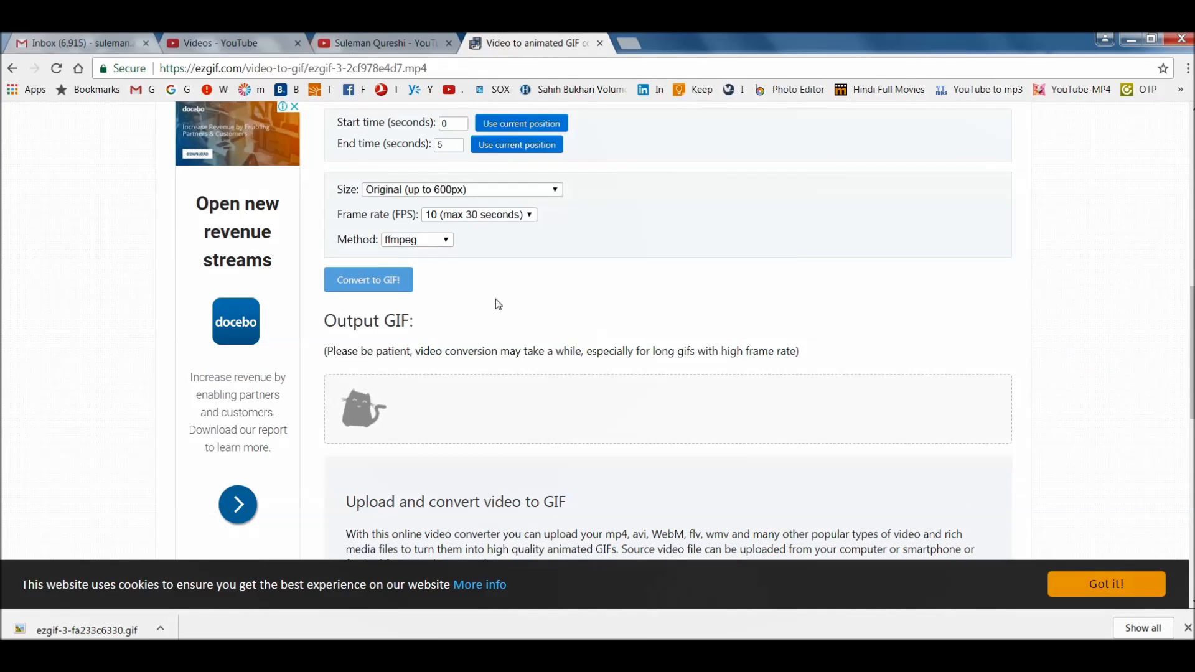
pyautogui.click(368, 279)
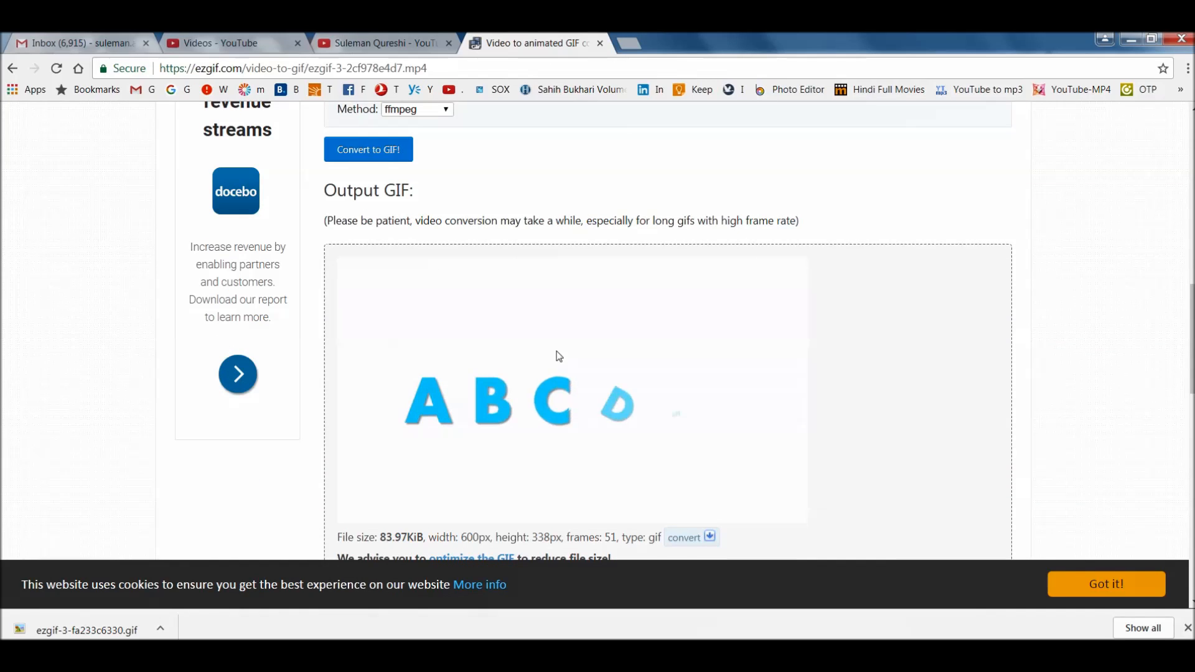
pyautogui.scroll(-3)
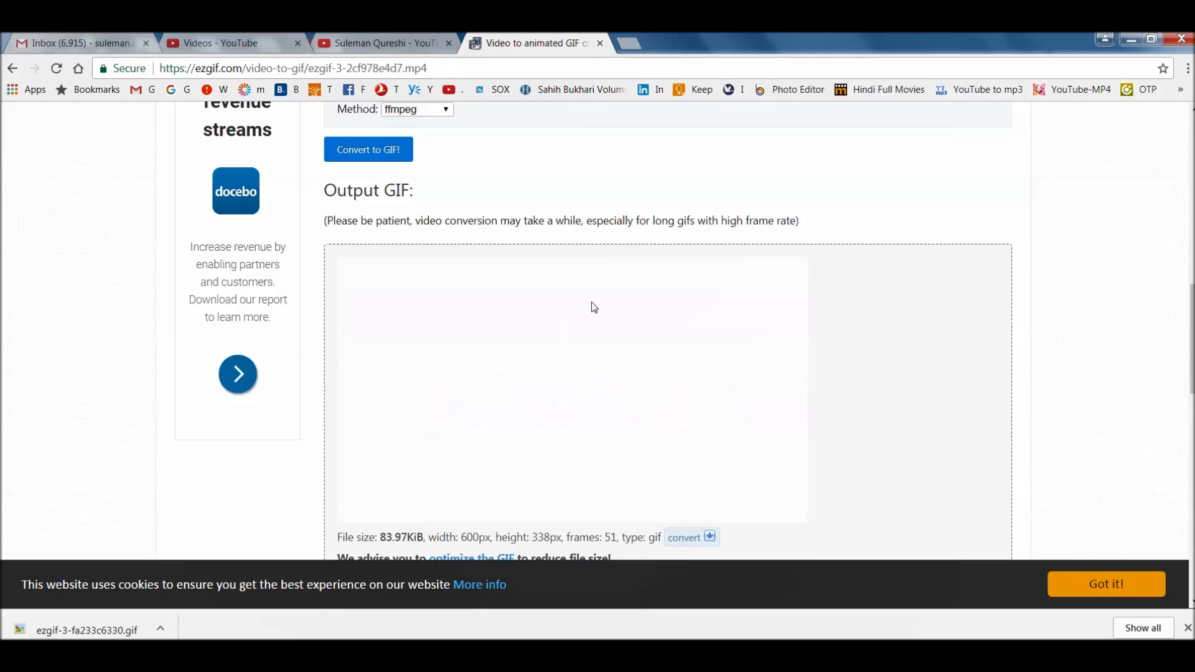
# Save the output GIF as ezgif-3-689b080569.gif in the Training folder and open it.
pyautogui.rightClick(594, 307)
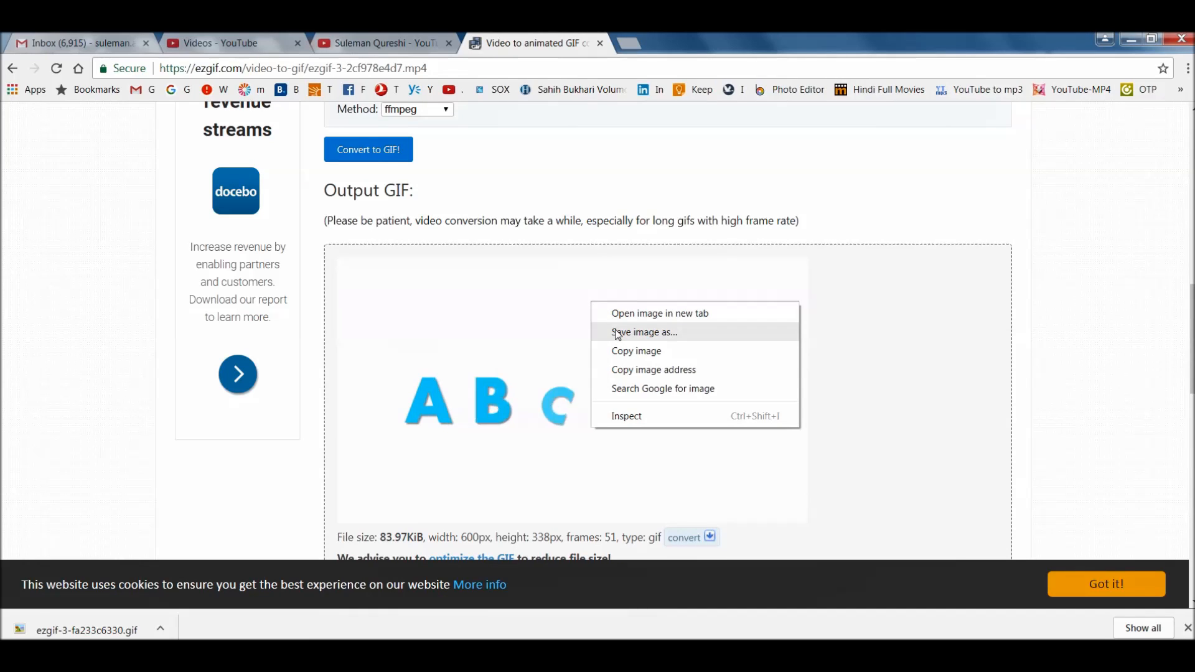
pyautogui.click(643, 332)
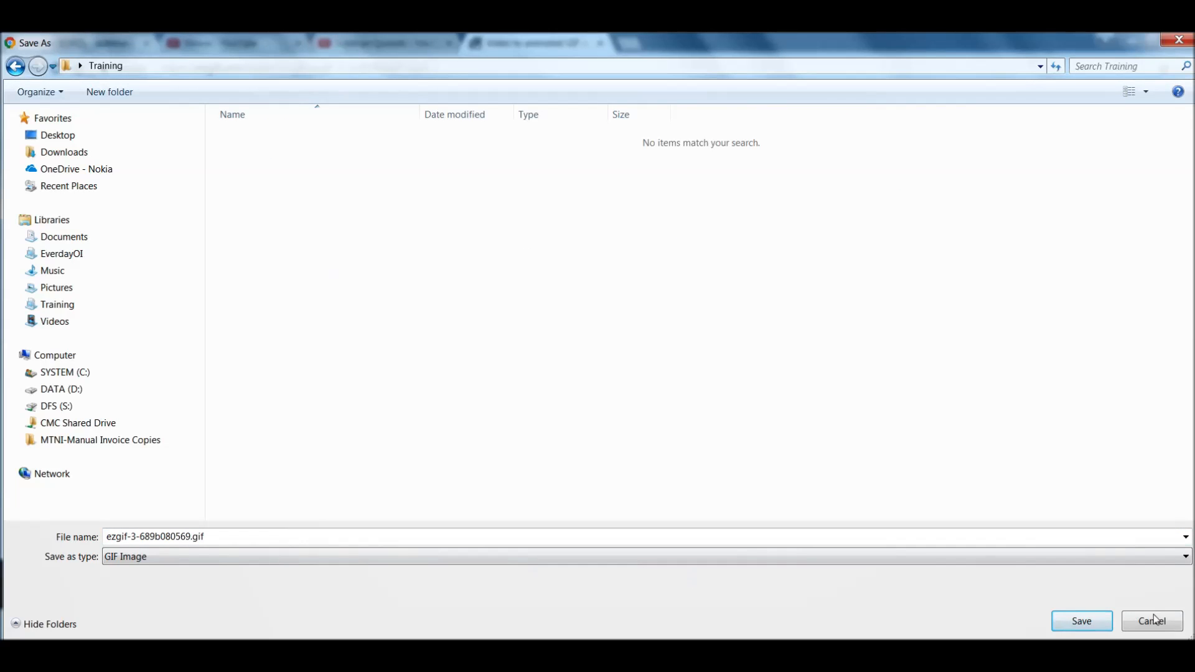
pyautogui.click(1152, 621)
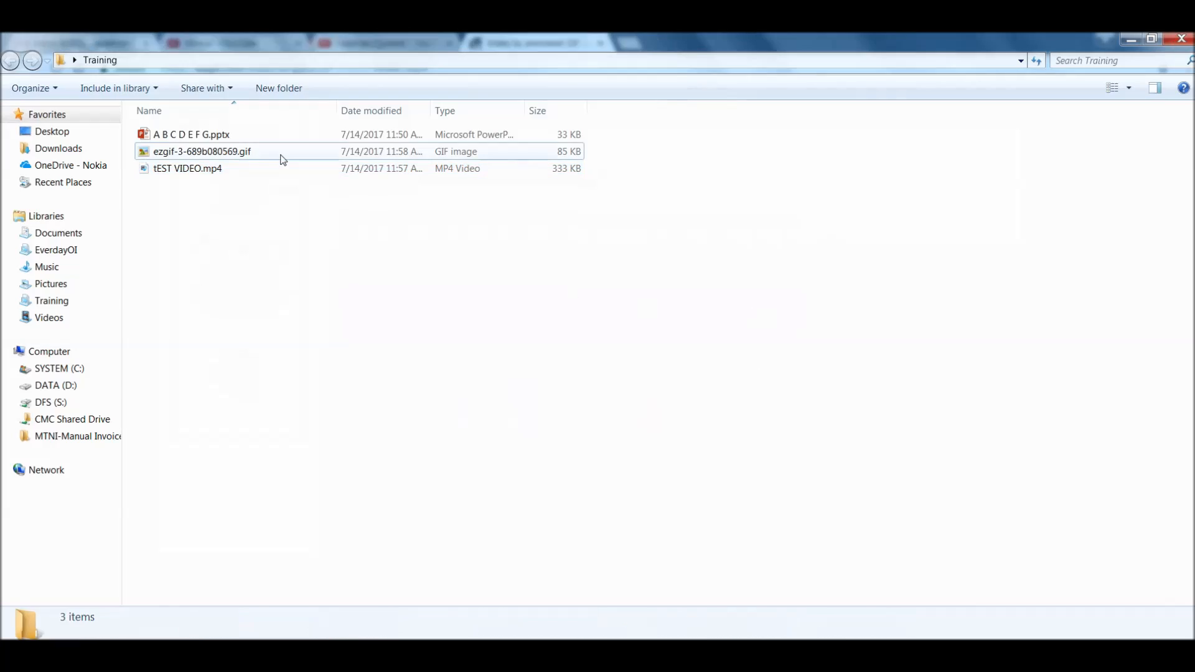
pyautogui.doubleClick(202, 151)
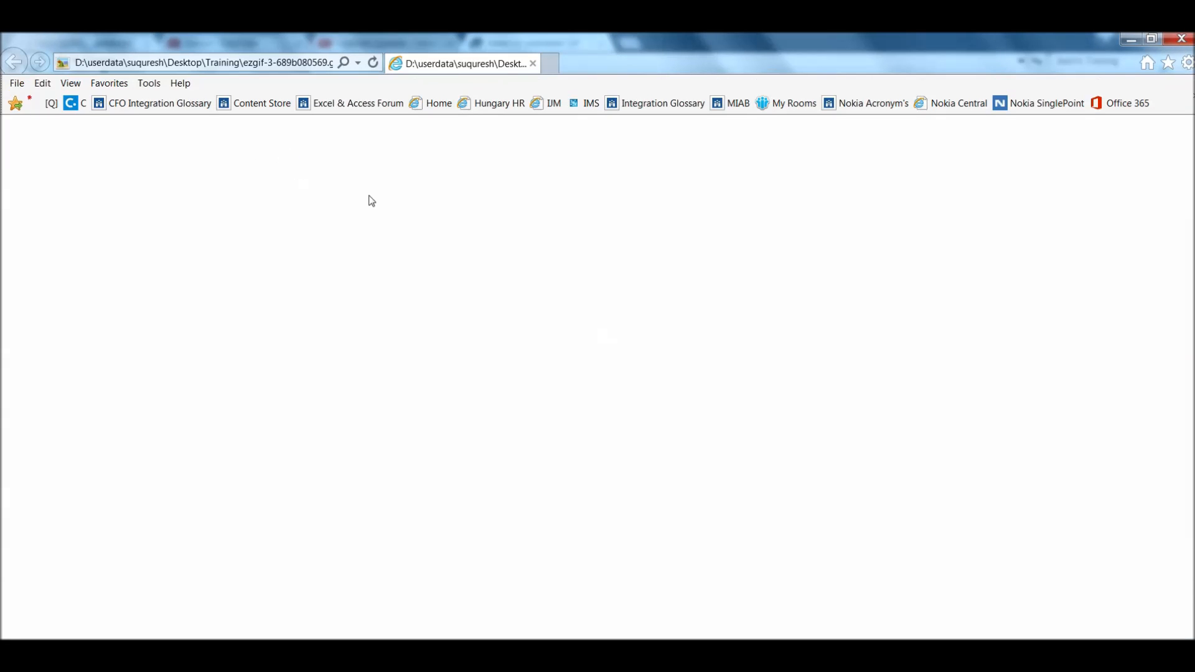